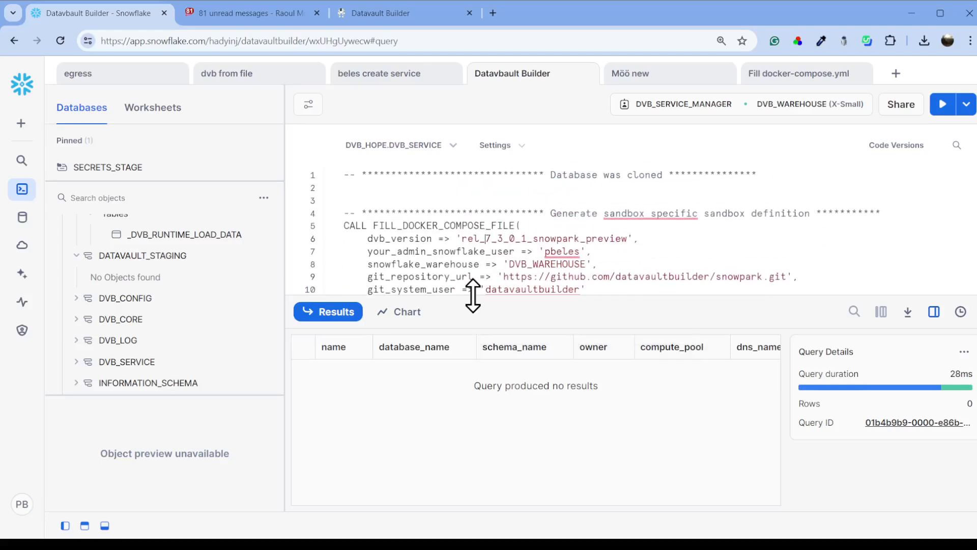
# Step: Run FILL_DOCKER_COMPOSE_FILE, list compute pools, and confirm SHOW SERVICES returns nothing yet
pyautogui.click(942, 104)
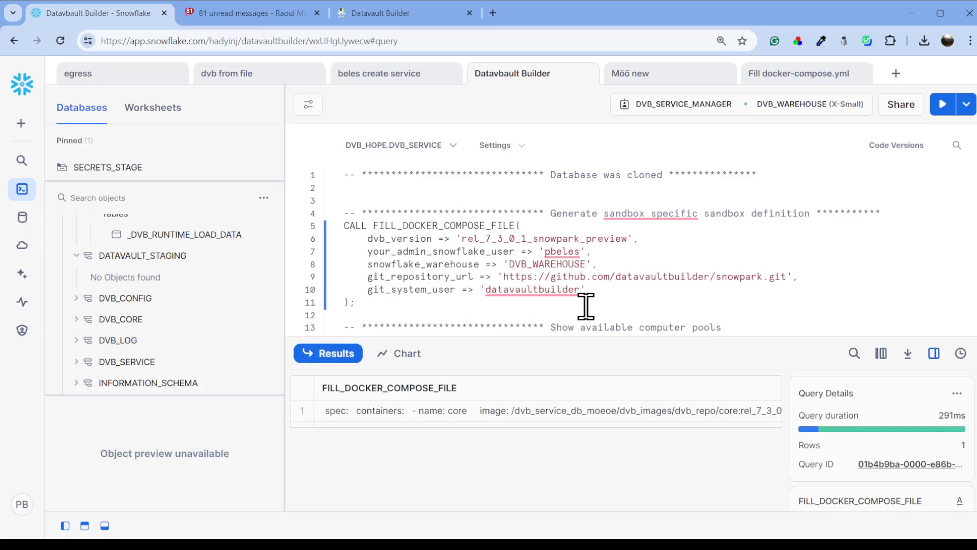
pyautogui.scroll(-3)
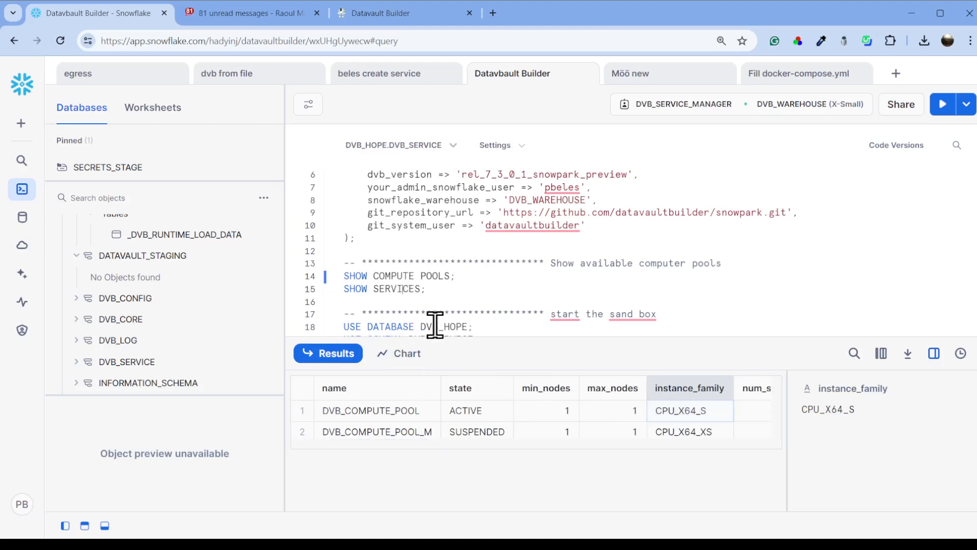
pyautogui.click(942, 104)
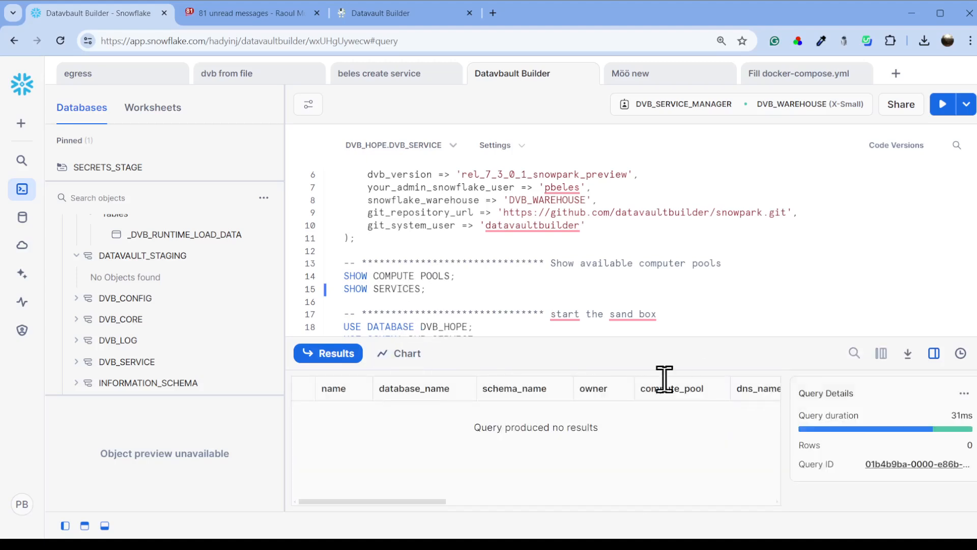
# Step: Run the CREATE SERVICE statement for DATAVAULTBUILDER_SNOWFLAKE_SUMMIT on the DVB pool
pyautogui.scroll(-3)
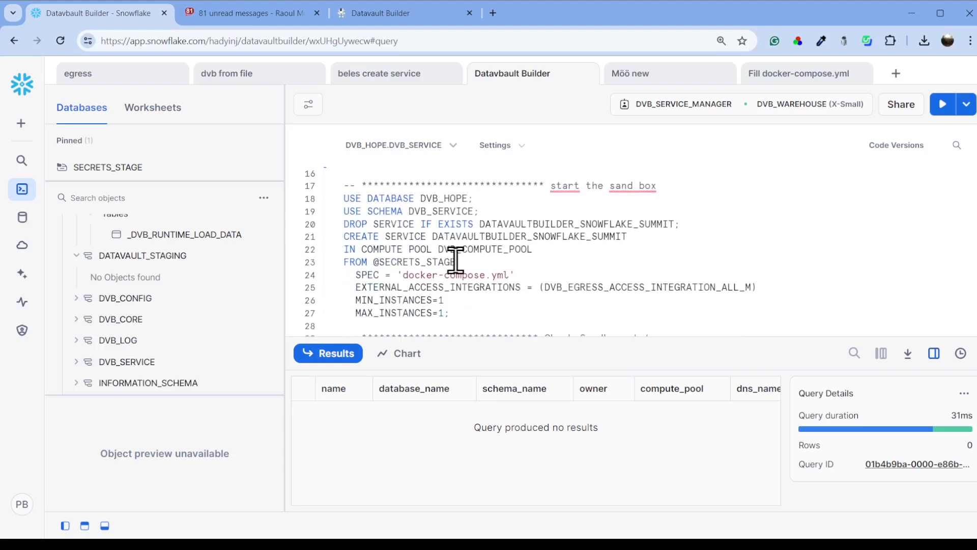
pyautogui.moveTo(511, 334)
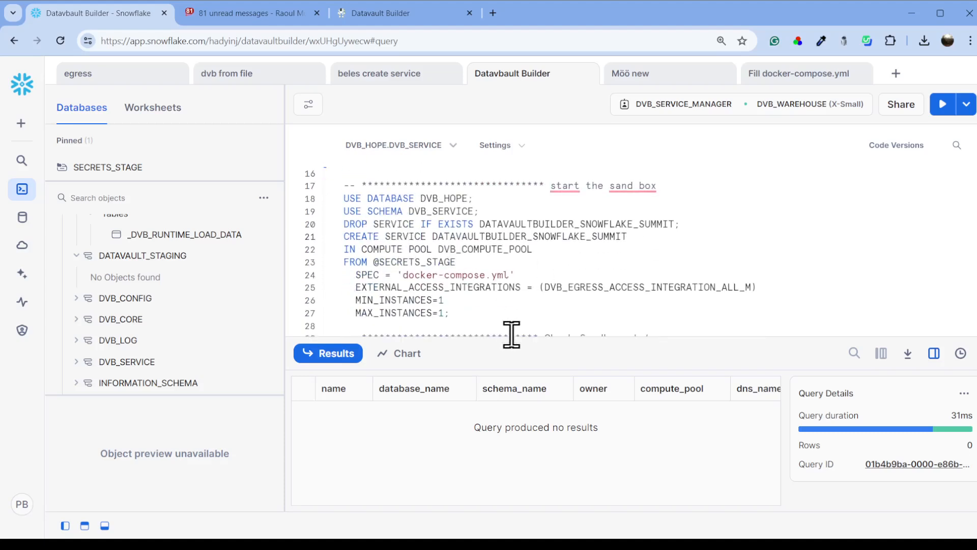
pyautogui.click(941, 104)
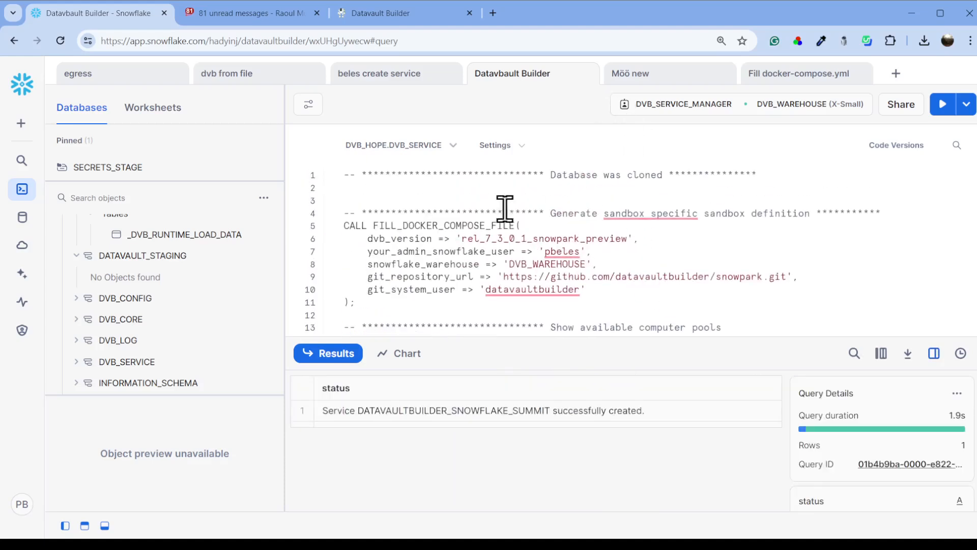
pyautogui.scroll(-3)
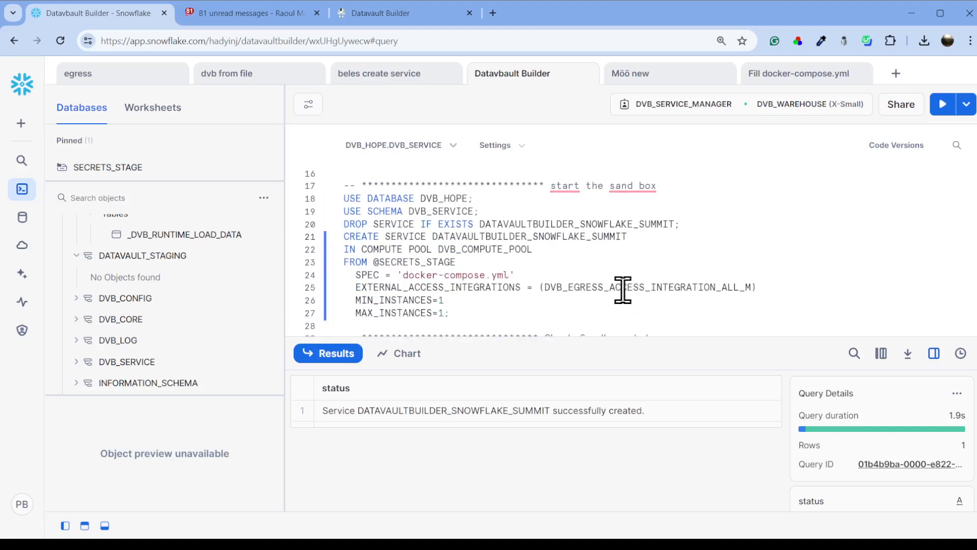
pyautogui.scroll(-3)
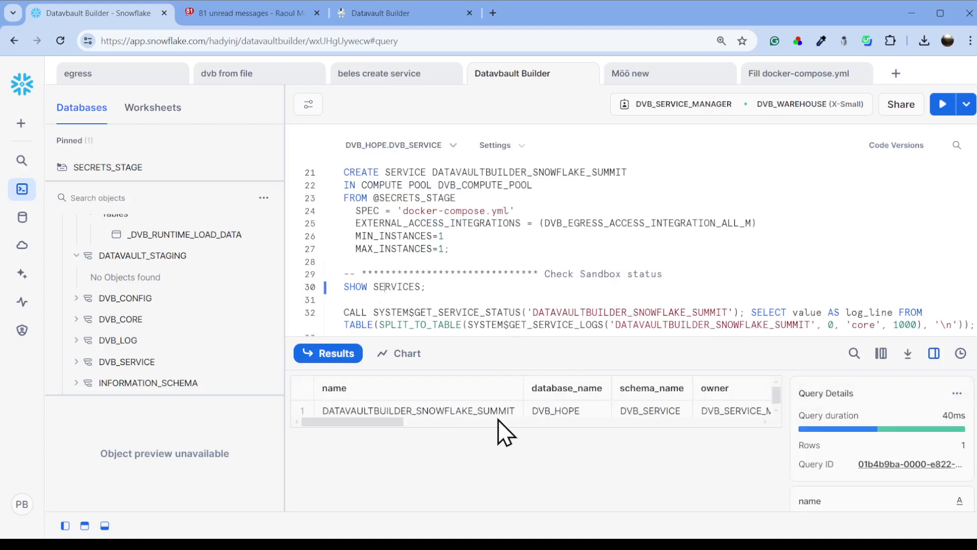
pyautogui.moveTo(602, 427)
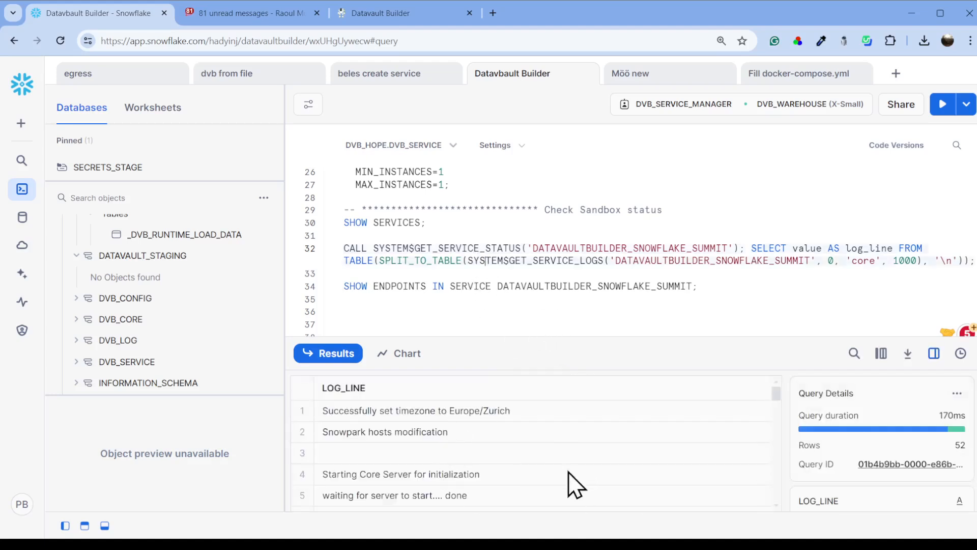
# Step: Scroll the results: core server started, webgui endpoint on port 8080 provisioning
pyautogui.scroll(-3)
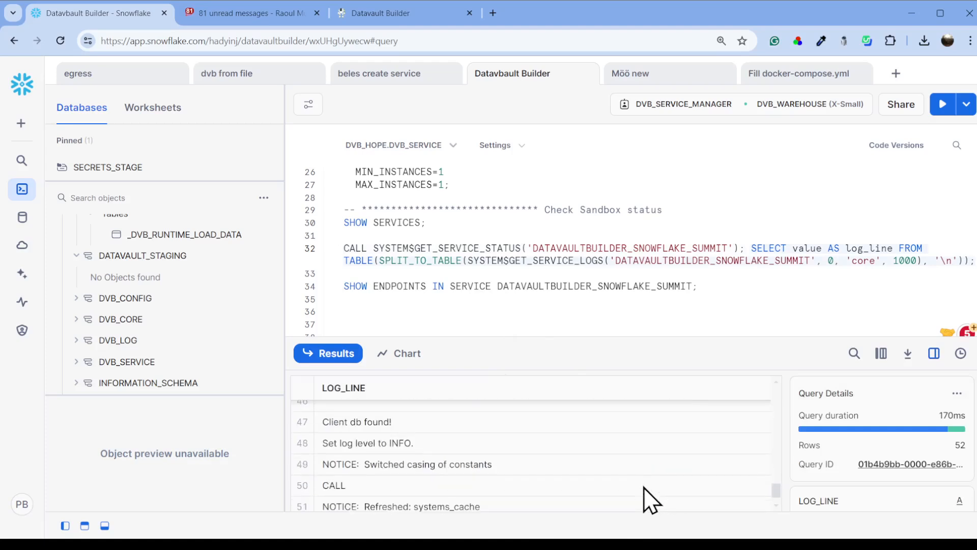
pyautogui.scroll(-3)
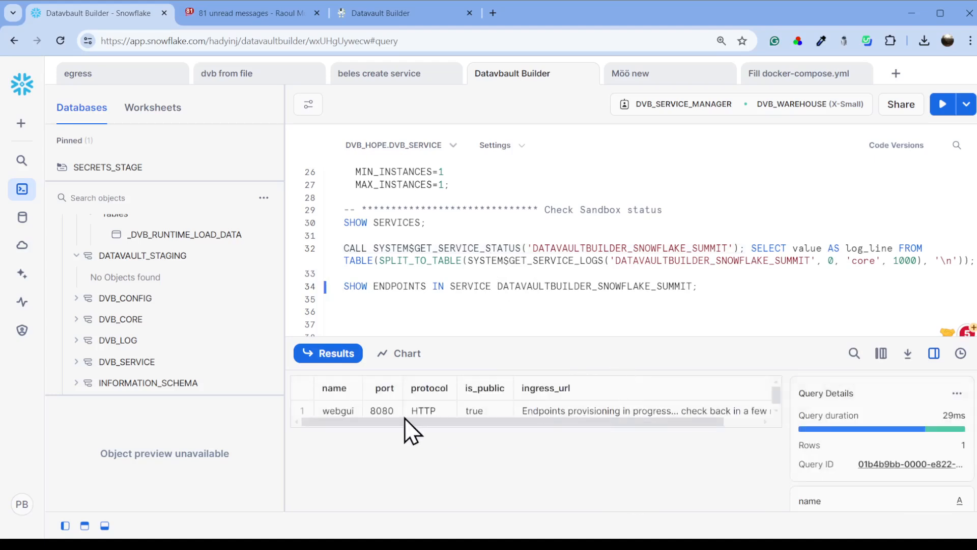
pyautogui.moveTo(678, 436)
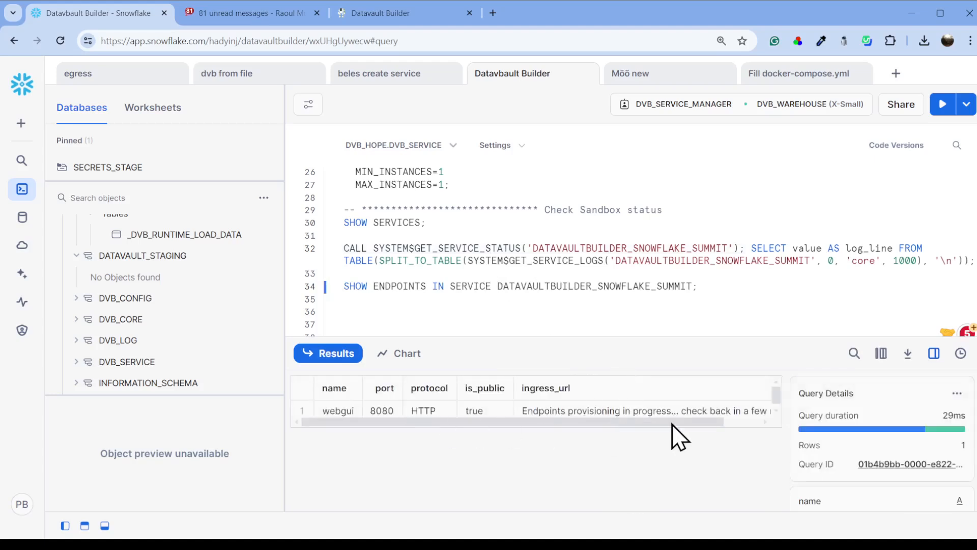
# Step: Re-run SYSTEM$GET_SERVICE_LOGS, returning 103 lines showing the core server restarting
pyautogui.click(491, 286)
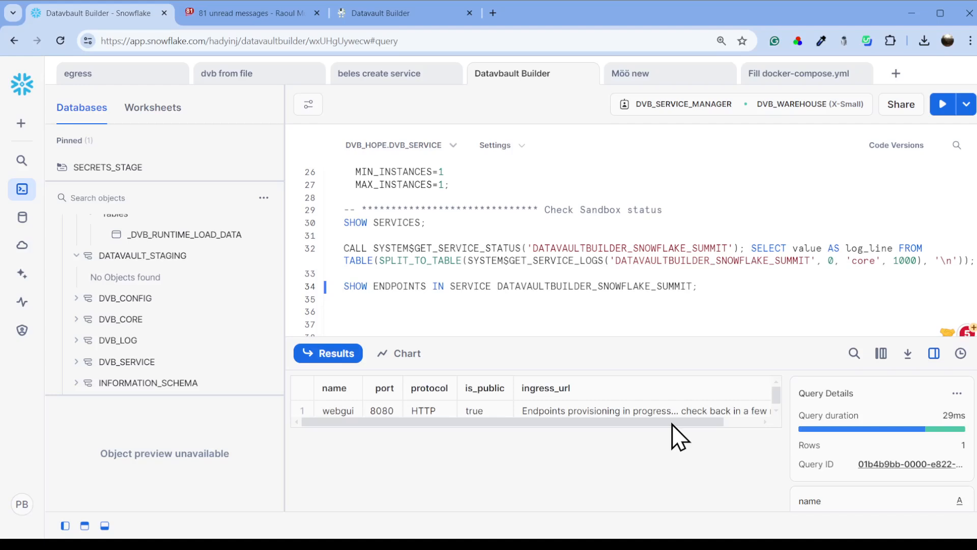
pyautogui.click(492, 286)
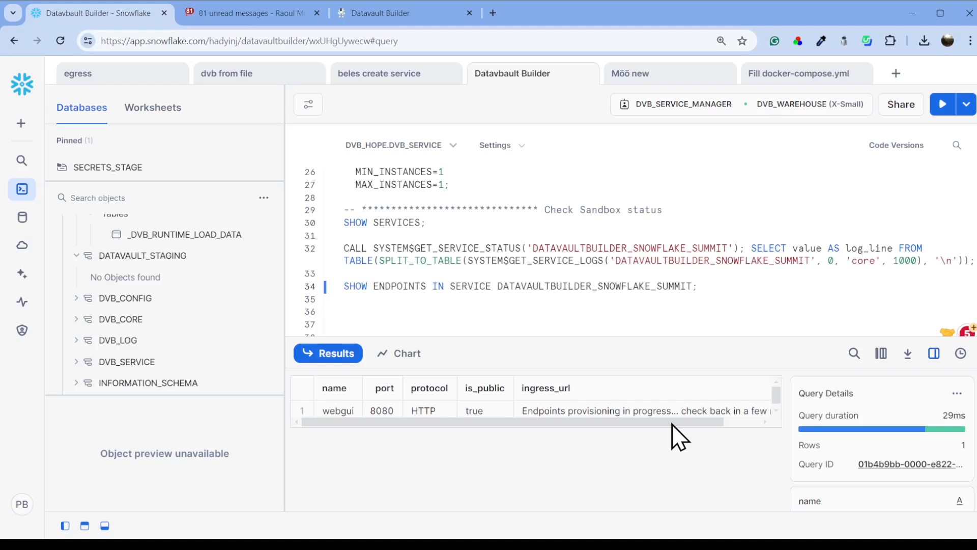
pyautogui.click(491, 286)
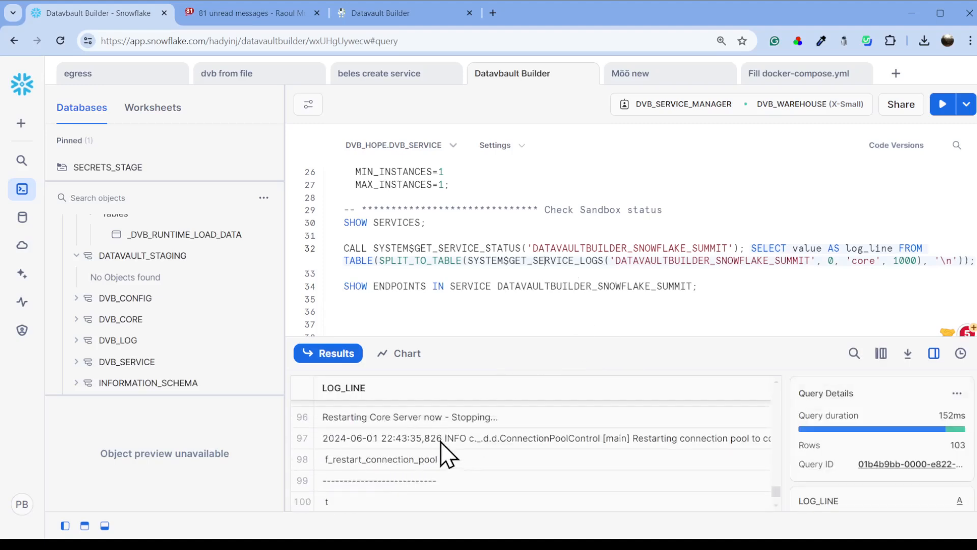
# Step: Re-run SHOW ENDPOINTS until ingress_url is assigned, then open the webgui URL
pyautogui.click(542, 438)
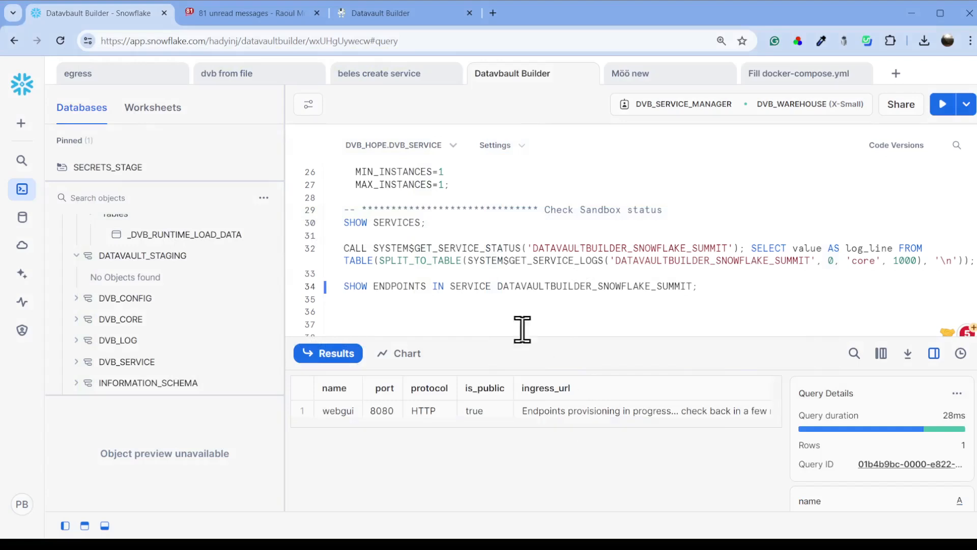
pyautogui.moveTo(514, 294)
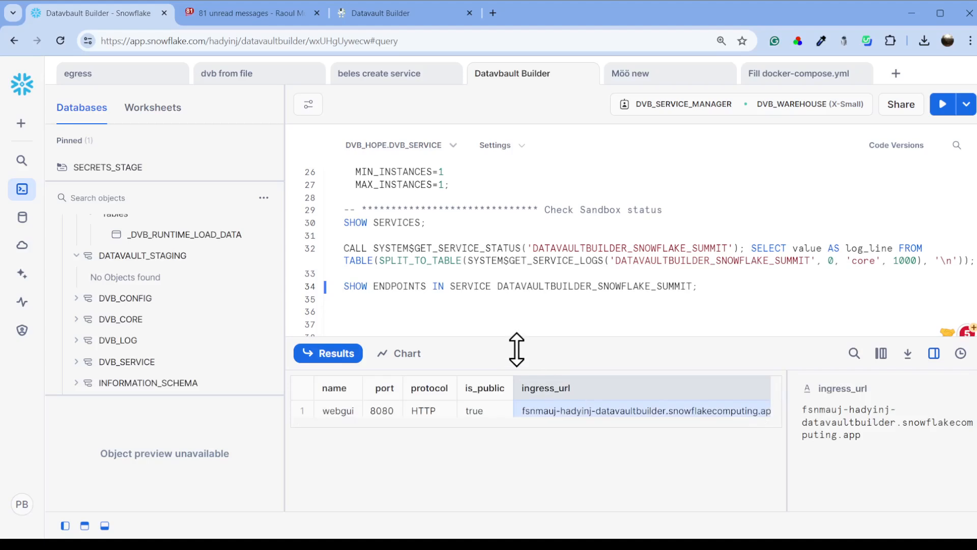
pyautogui.click(405, 13)
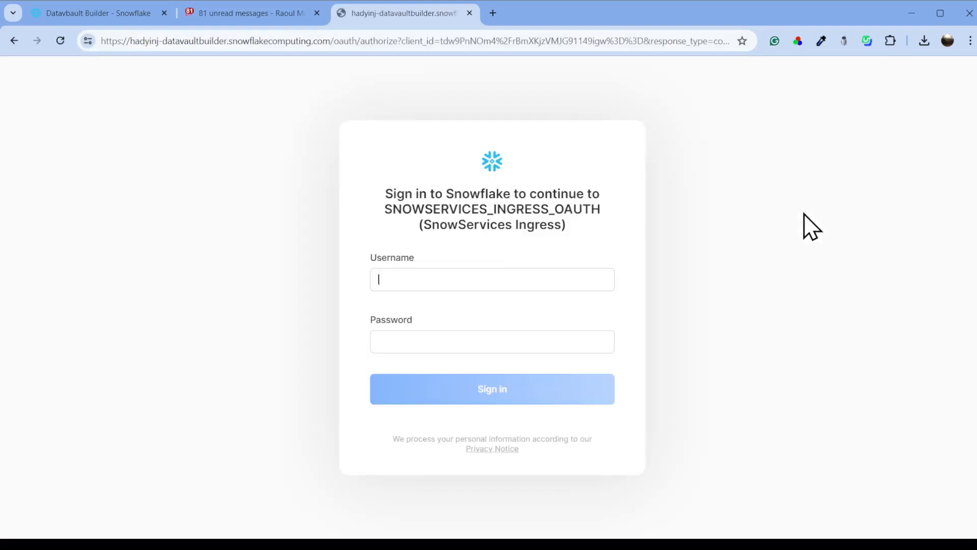
# Step: Sign in as pbeles on the SnowServices Ingress page to load Datavault Builder
pyautogui.write('pbeles')
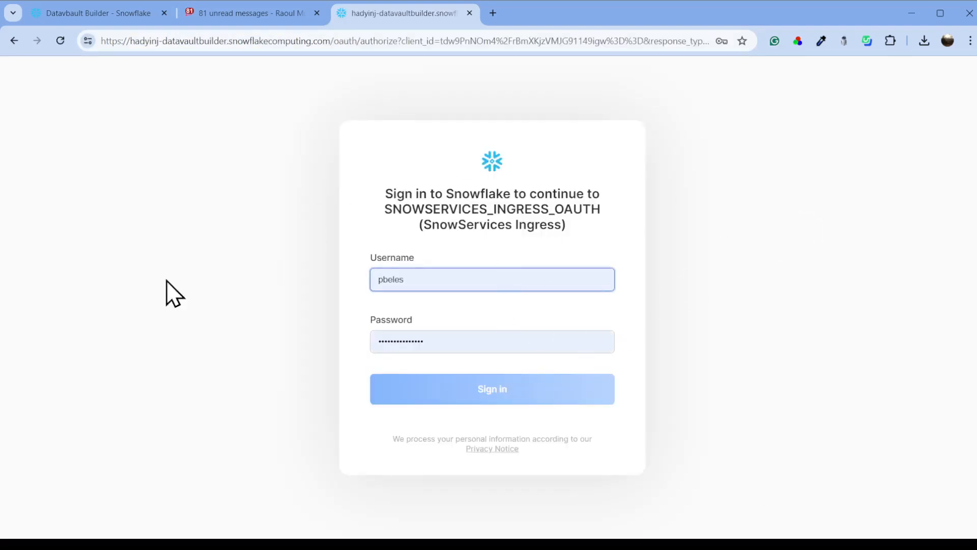
pyautogui.moveTo(416, 446)
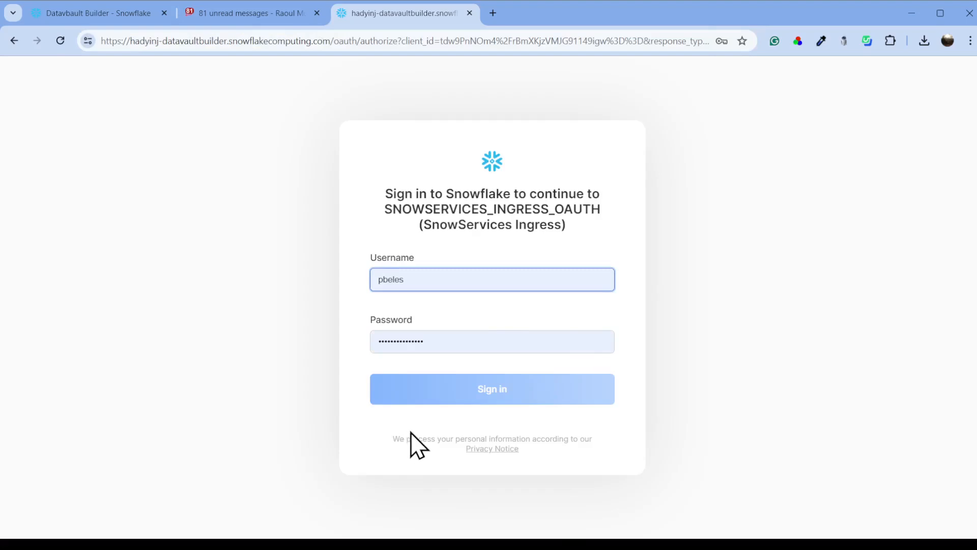
pyautogui.moveTo(249, 244)
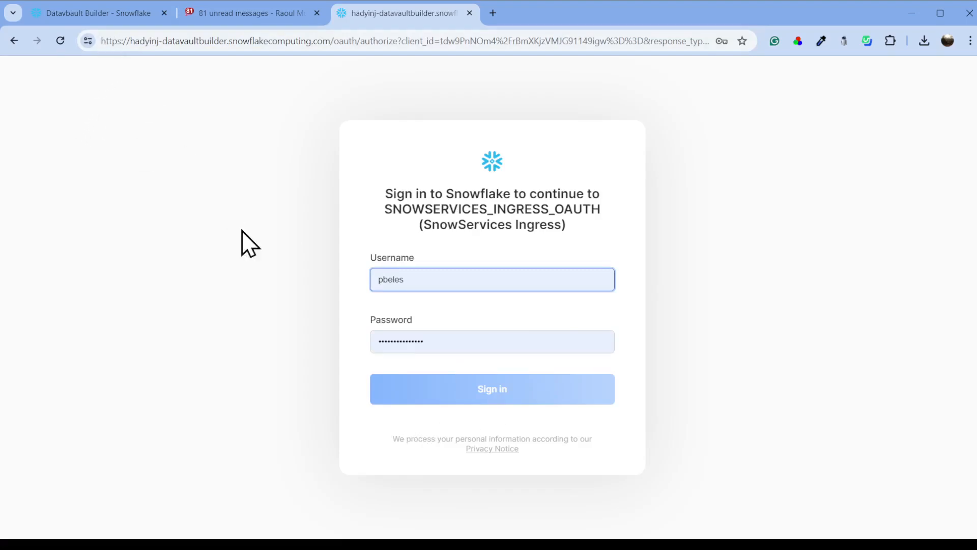
pyautogui.moveTo(252, 256)
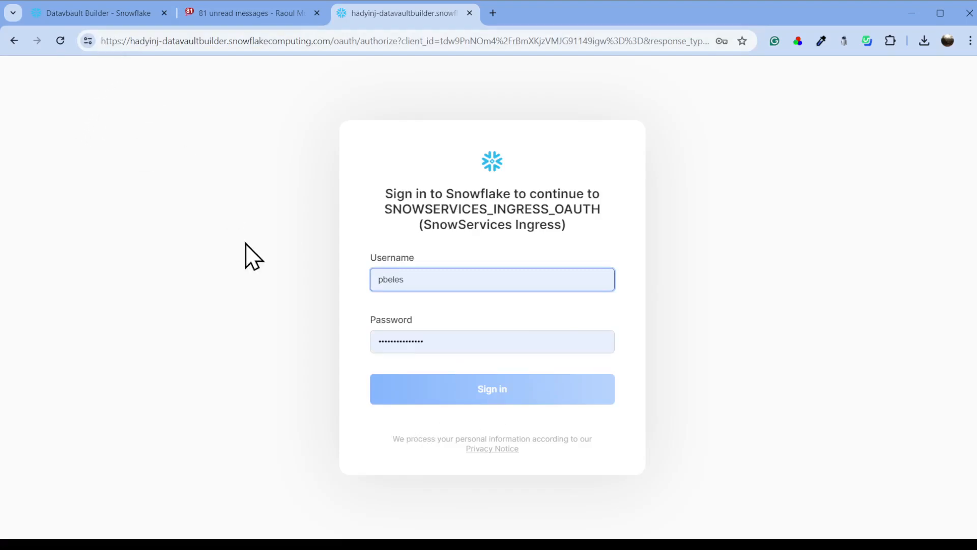
pyautogui.moveTo(492, 388)
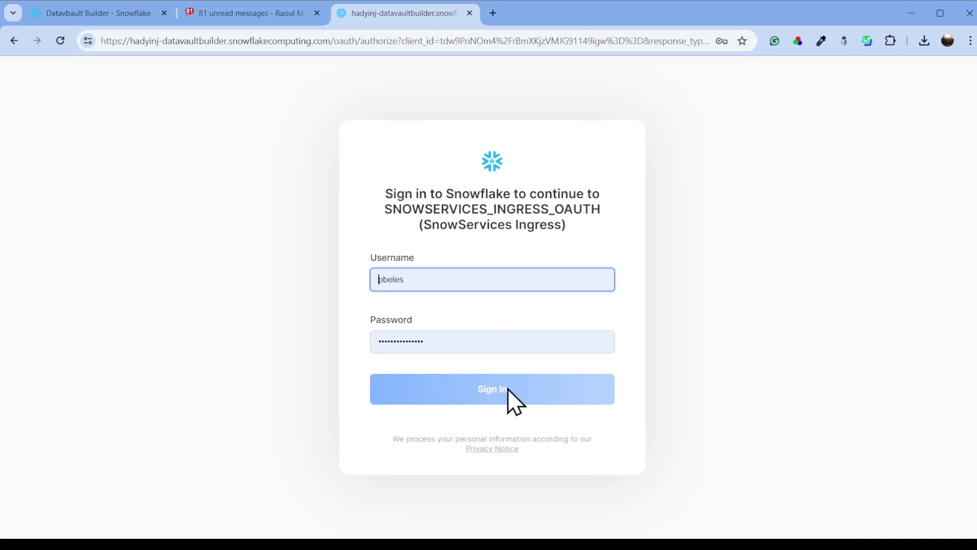
pyautogui.click(492, 388)
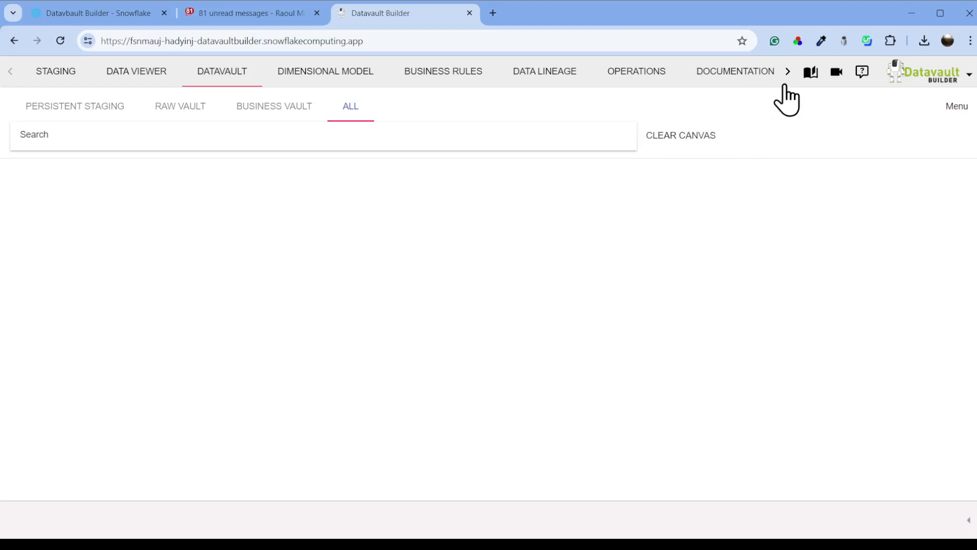
pyautogui.click(246, 135)
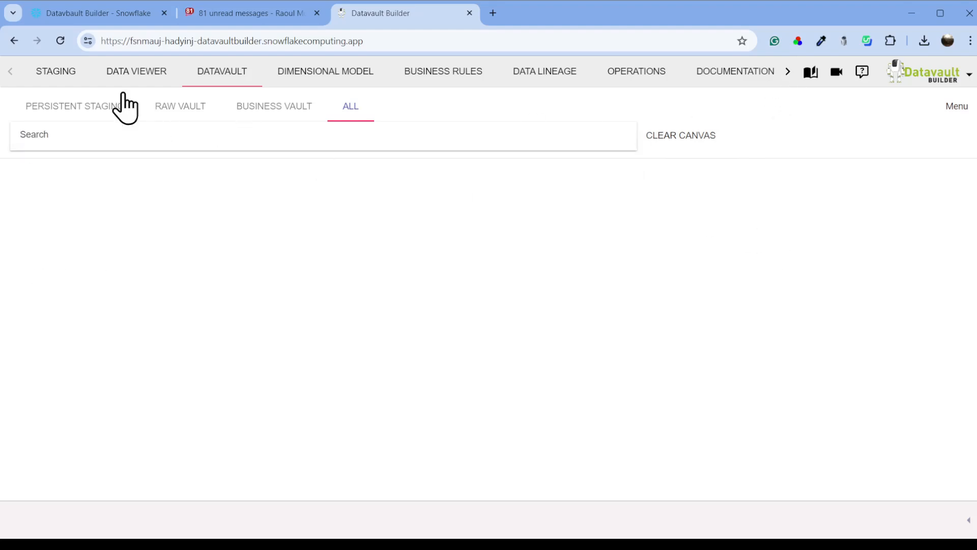
# Step: Compare the willibald Git commit of the Airline Model and deploy it directly to local
pyautogui.click(55, 71)
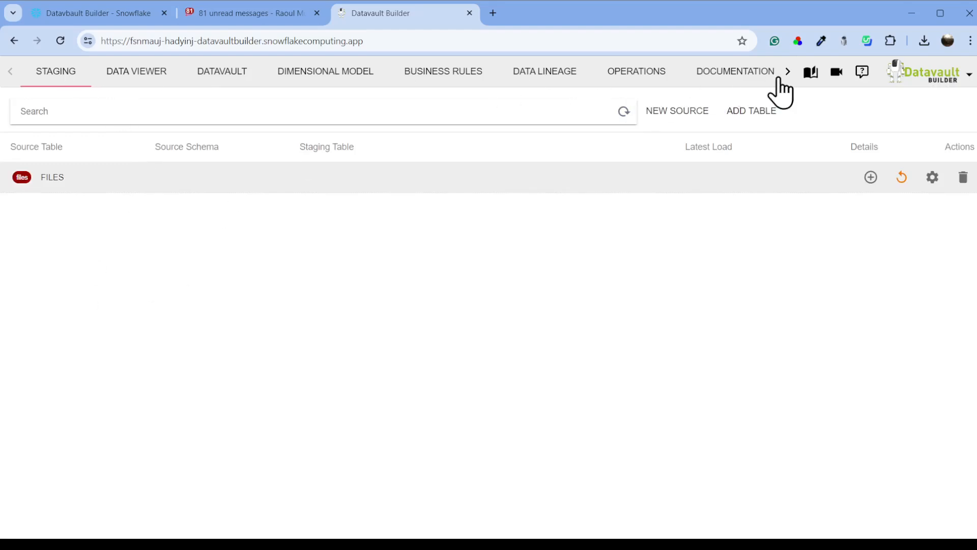
pyautogui.click(787, 71)
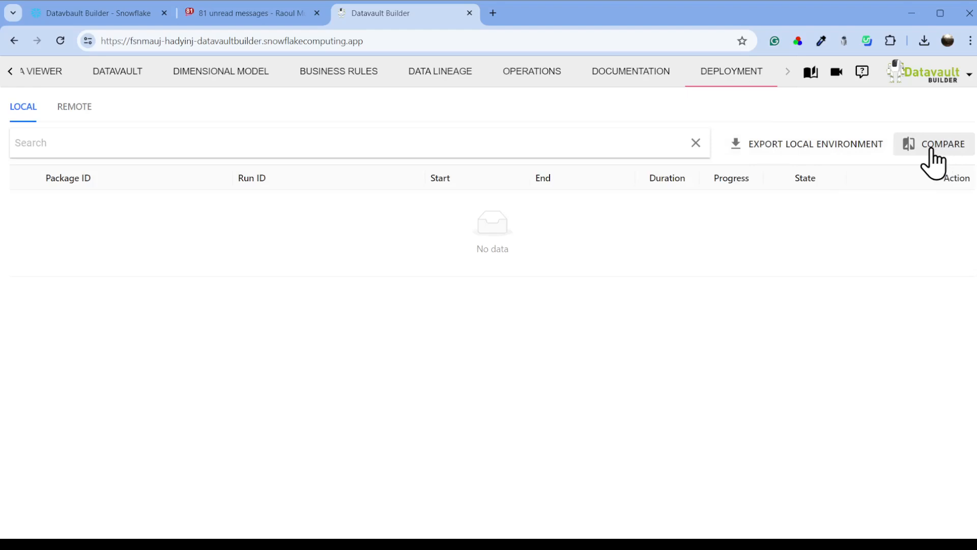
pyautogui.click(932, 144)
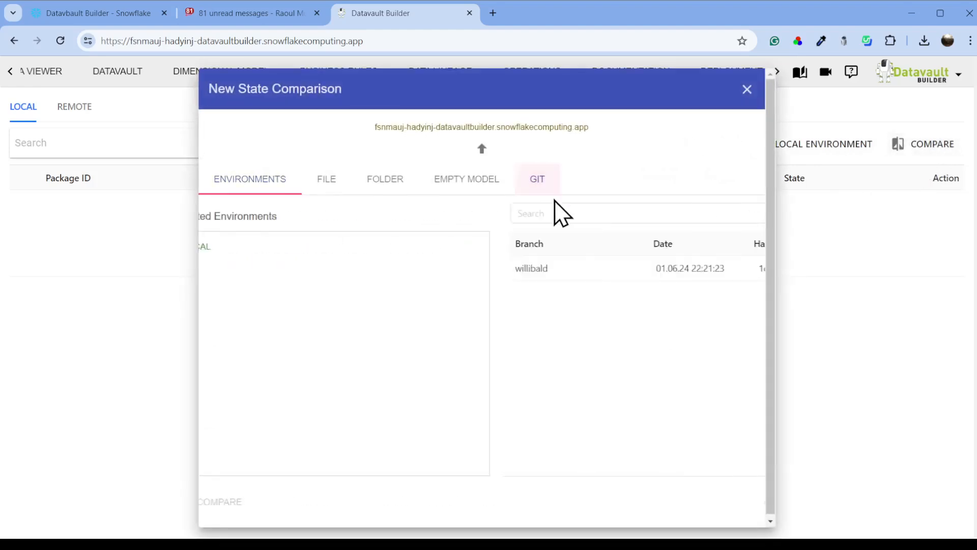
pyautogui.click(536, 179)
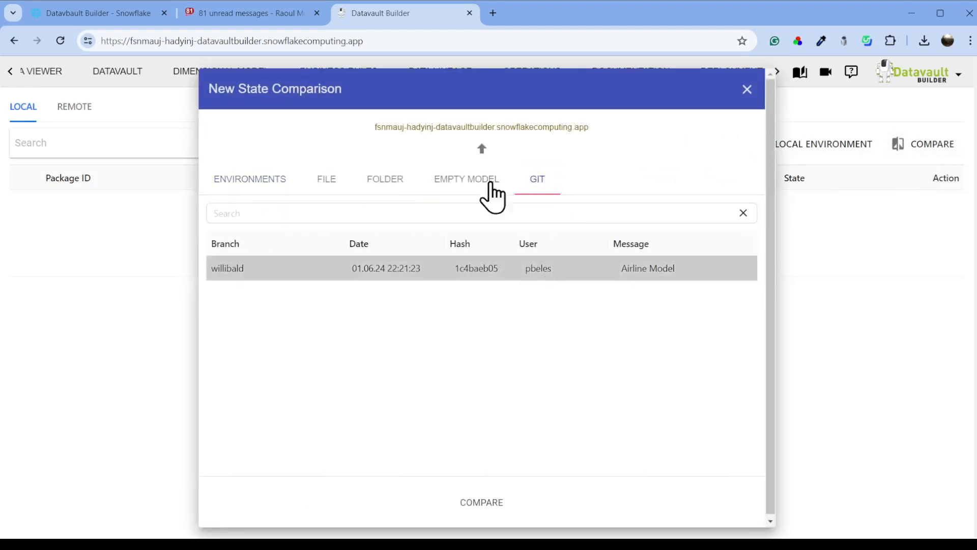
pyautogui.moveTo(494, 187)
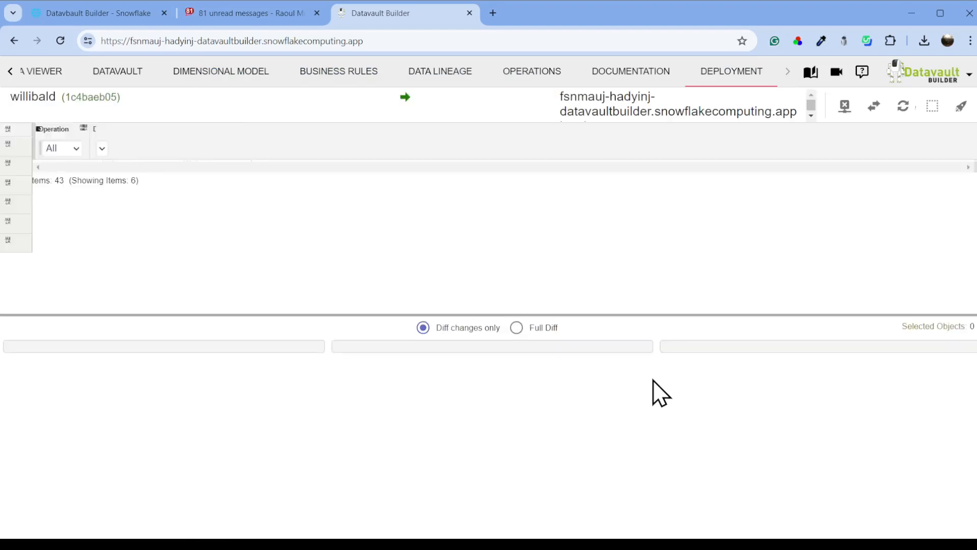
pyautogui.click(933, 105)
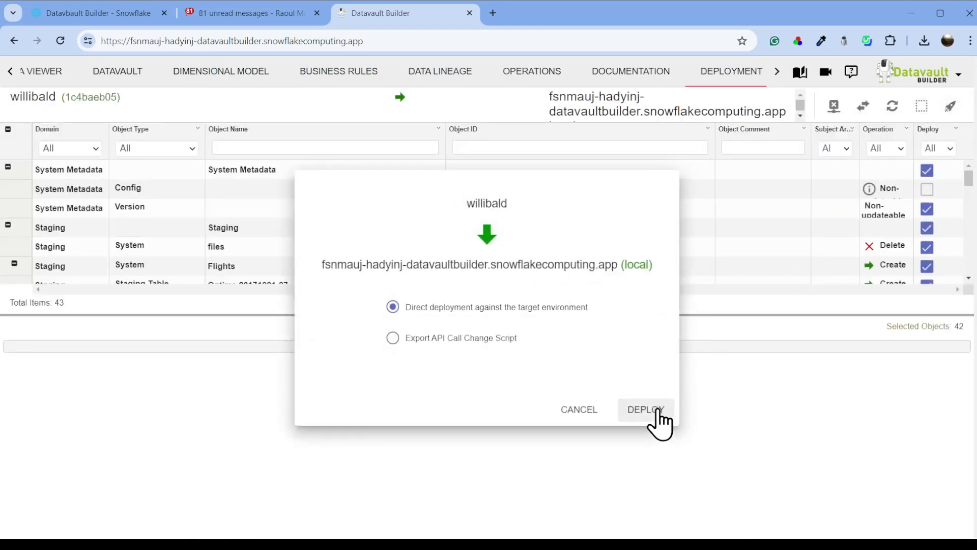
pyautogui.click(645, 409)
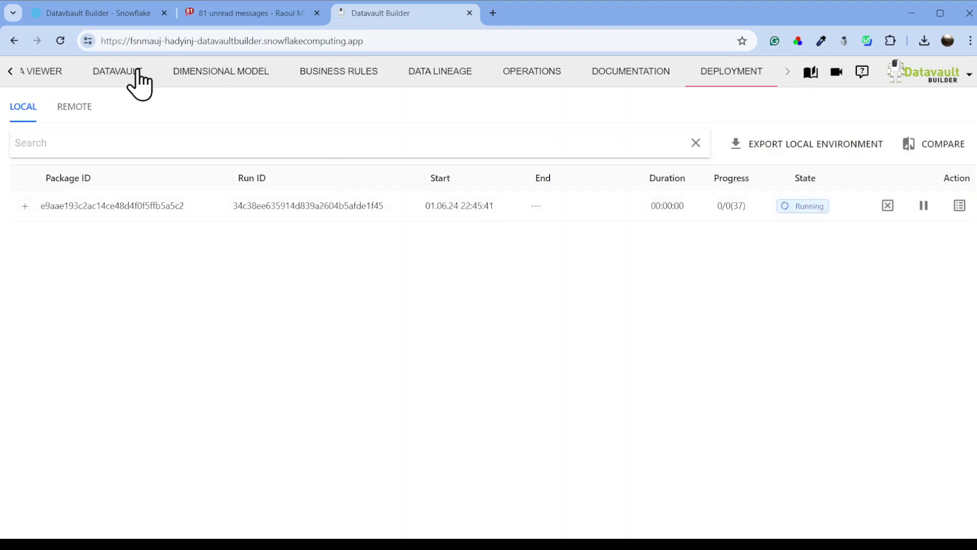
# Step: Verify DATAVAULT_STAGING has no objects in Snowsight, then return to the empty Datavault canvas
pyautogui.click(117, 71)
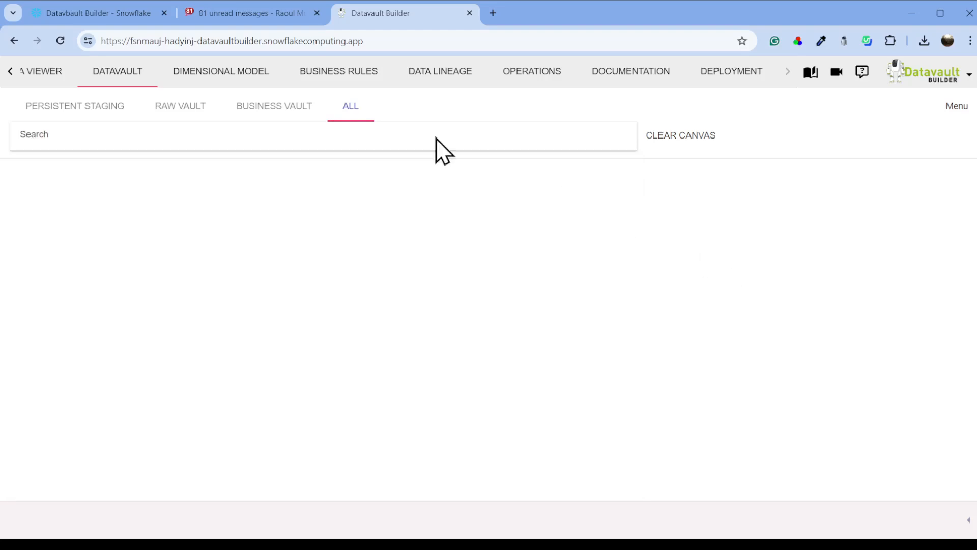
pyautogui.click(93, 13)
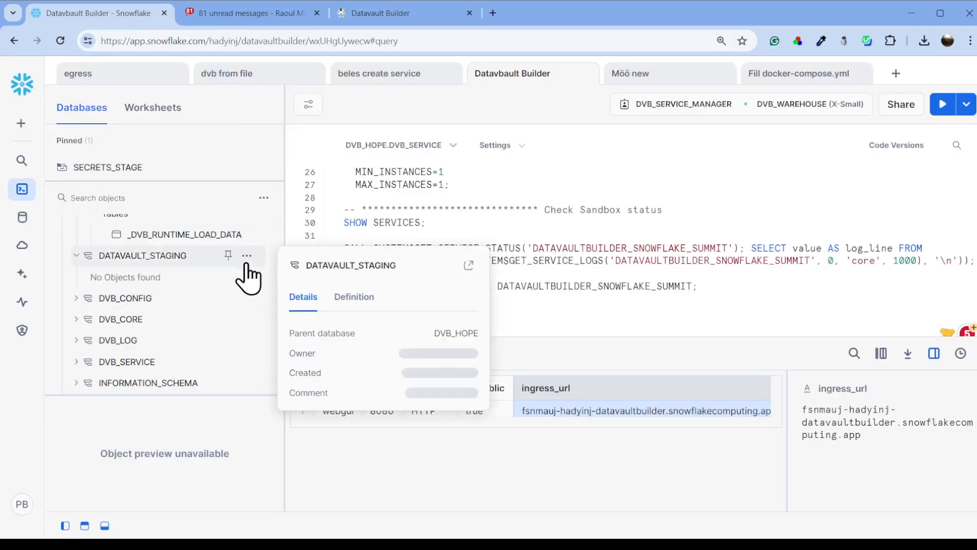
pyautogui.click(682, 104)
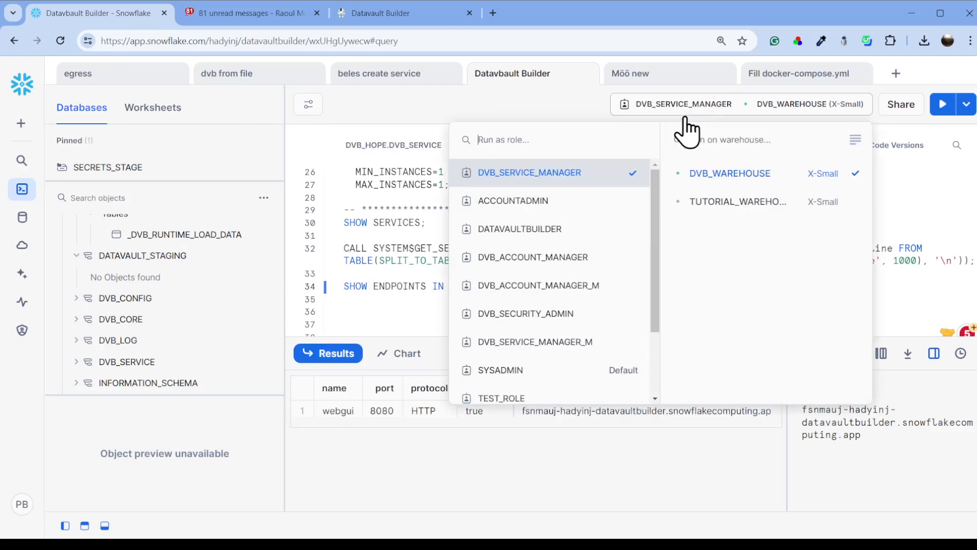
pyautogui.click(519, 229)
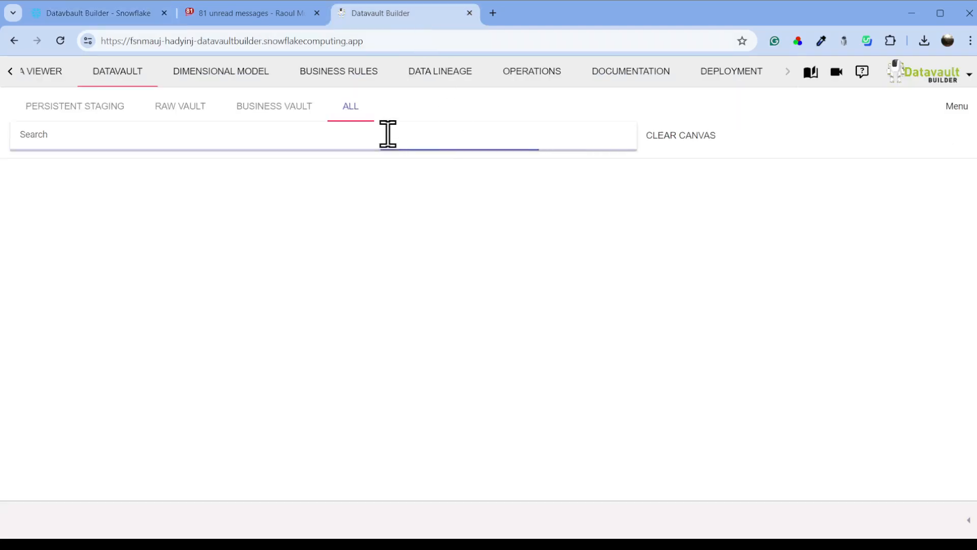
# Step: Load Flight [H_FLIGHT] from the Datavault search, check Staging, and select the Flight hub
pyautogui.click(187, 134)
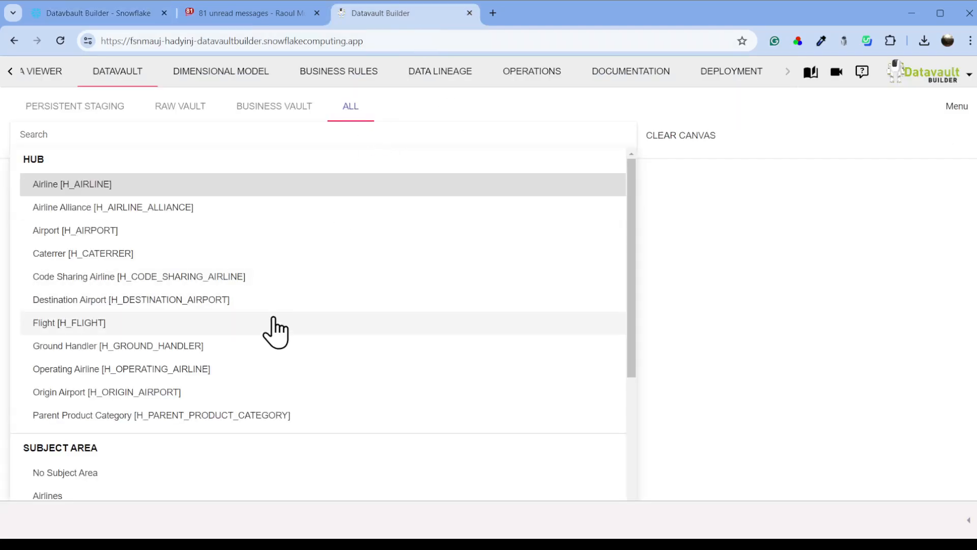
pyautogui.click(68, 322)
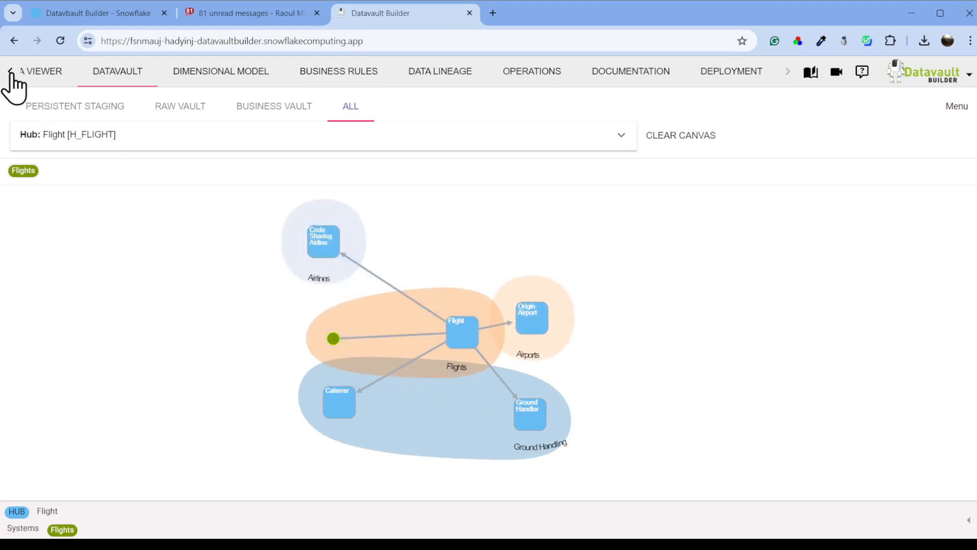
pyautogui.click(41, 71)
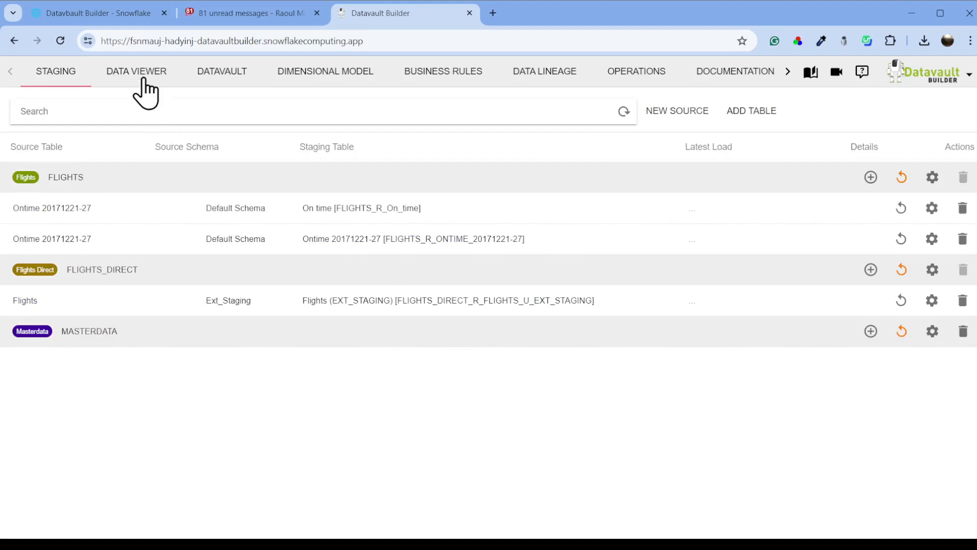
pyautogui.click(221, 71)
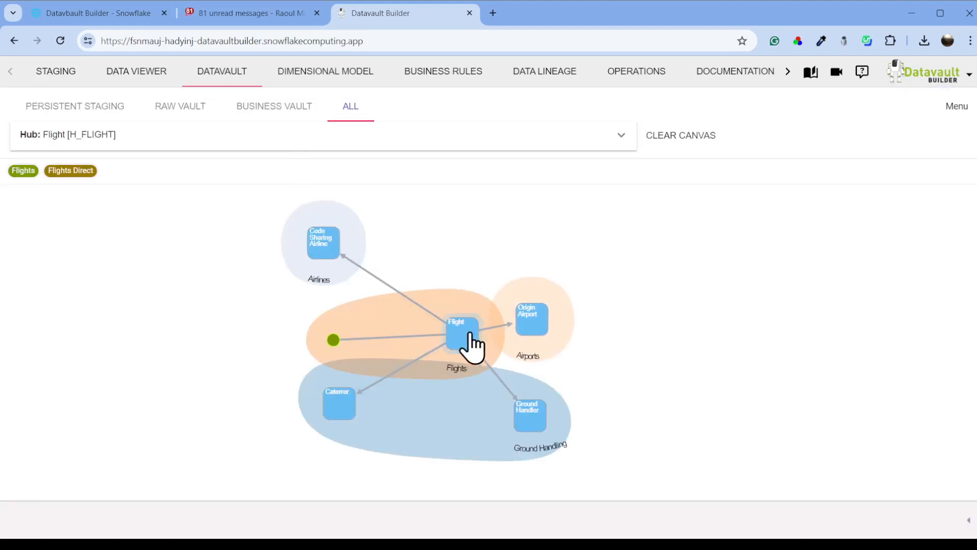
pyautogui.click(461, 332)
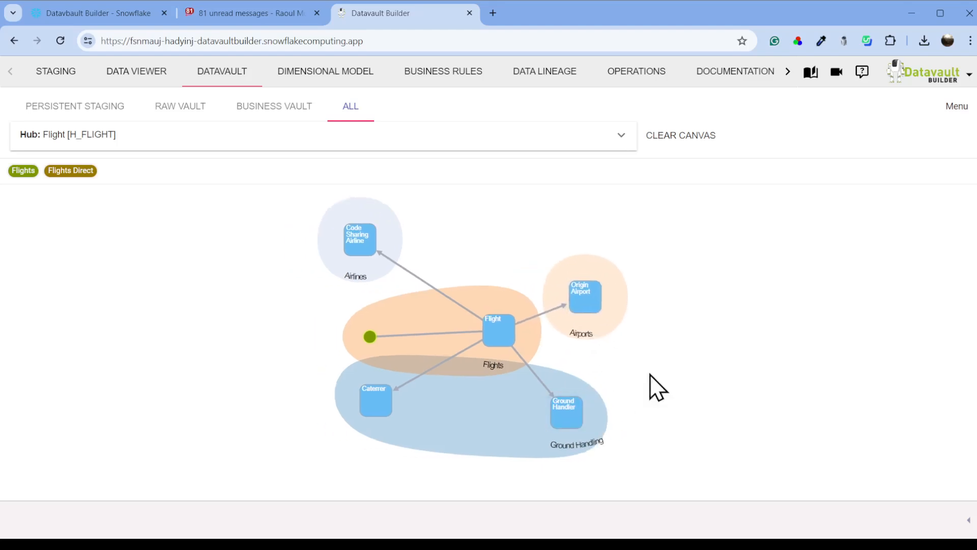
pyautogui.moveTo(343, 84)
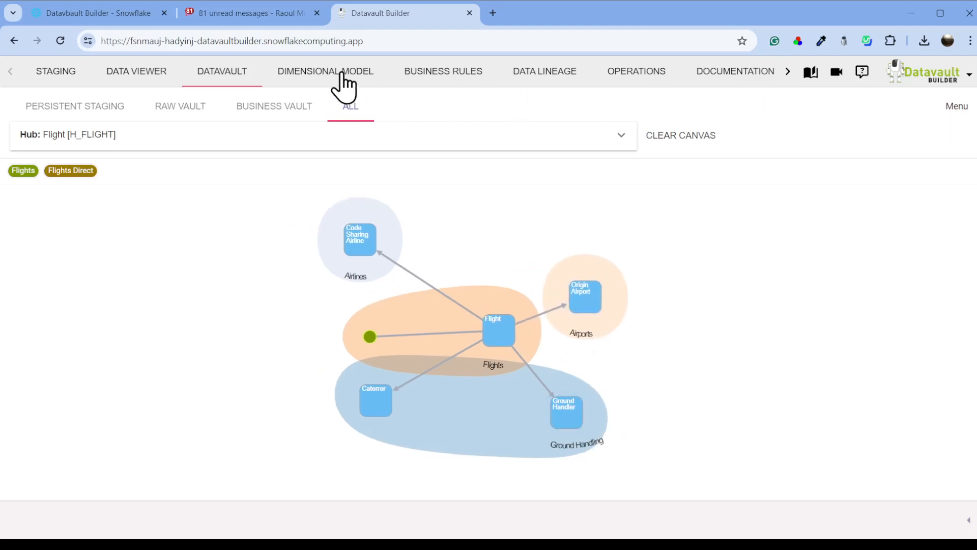
# Step: View Flight's dimensional model, ruleset SQL and documentation, then the Operations Status view
pyautogui.click(325, 71)
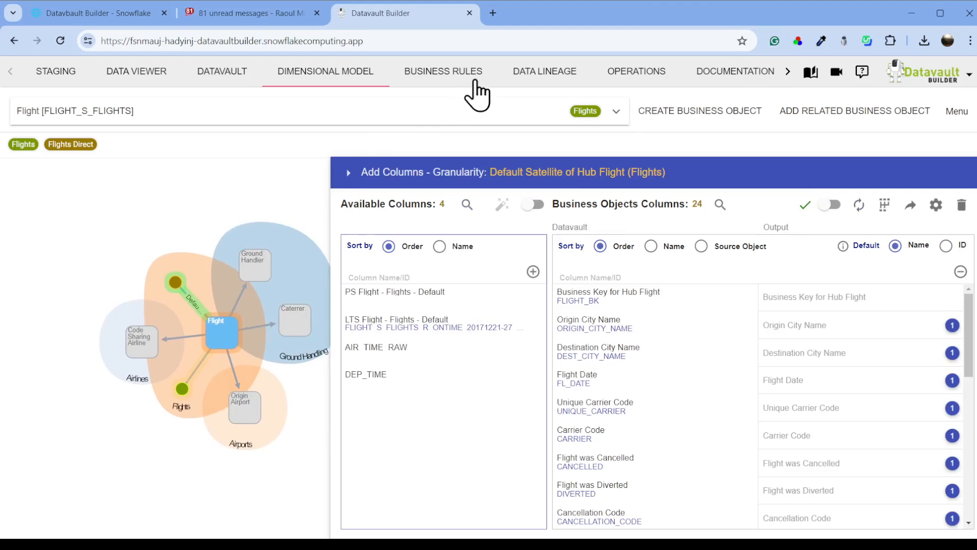
pyautogui.click(443, 71)
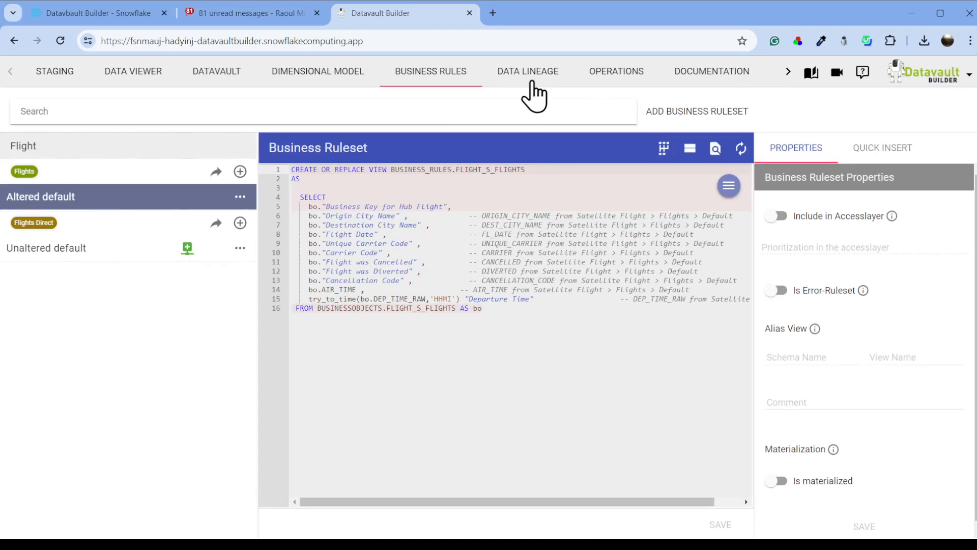
pyautogui.click(528, 71)
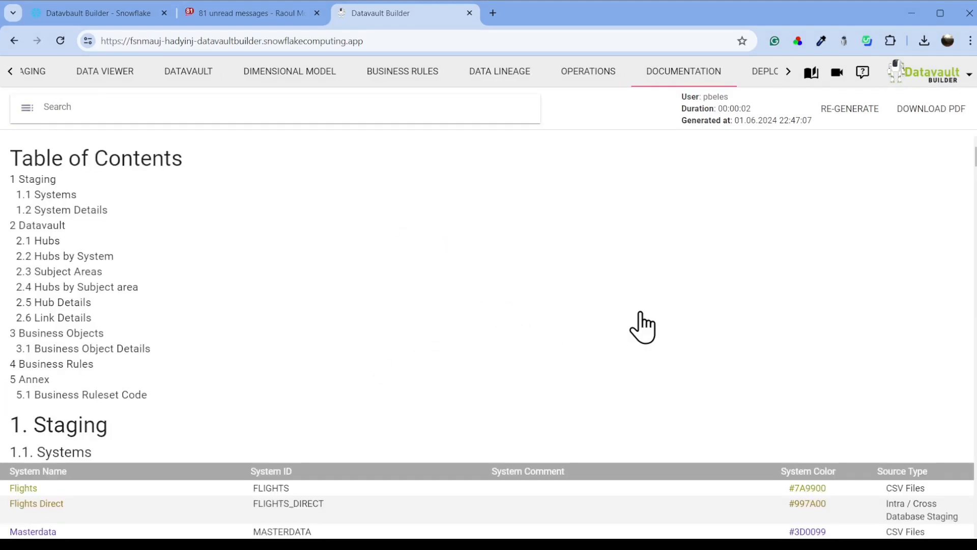
pyautogui.scroll(-3)
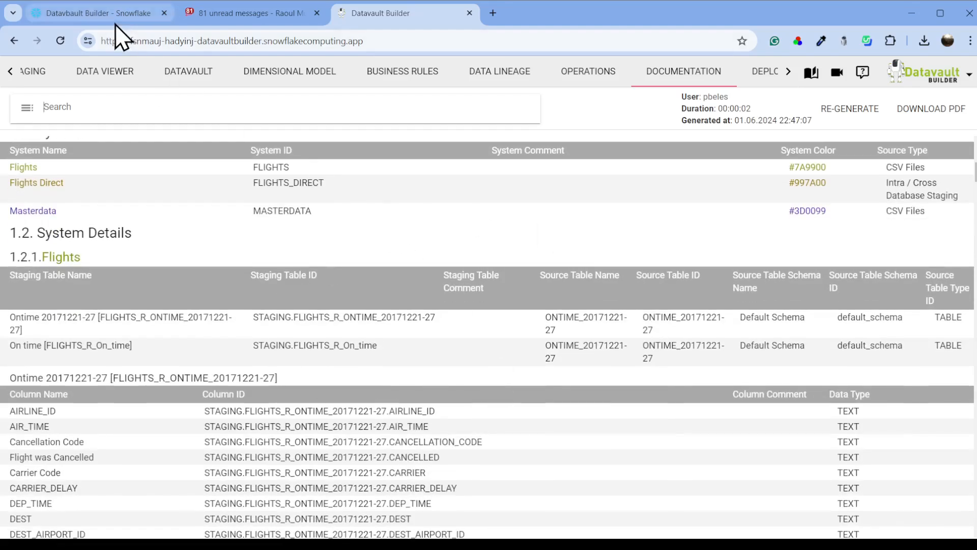
pyautogui.click(405, 13)
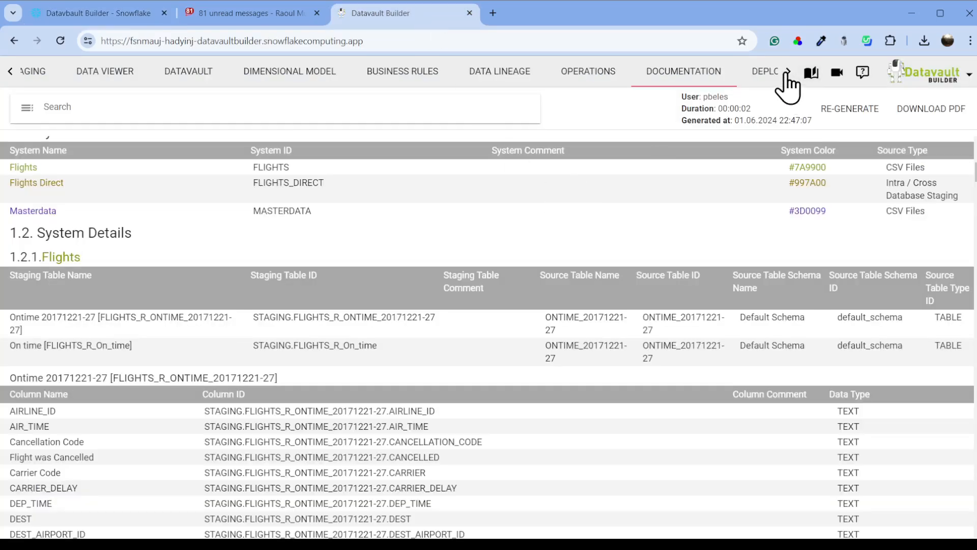
pyautogui.click(586, 71)
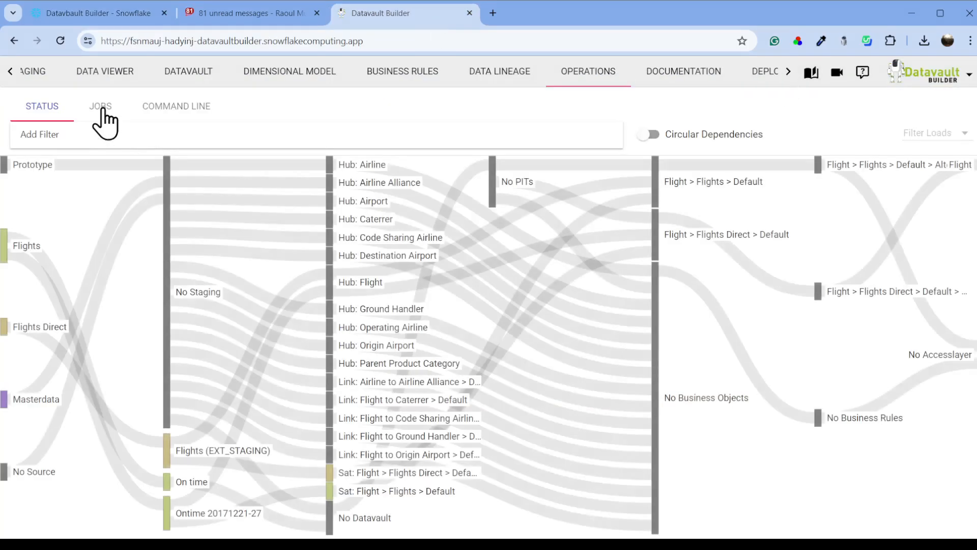
# Step: Review the FLIGHTS_J_DEFAULT and FLIGHTS_DIRECT_J_DEFAULT load jobs, then return to the data vault model
pyautogui.click(99, 106)
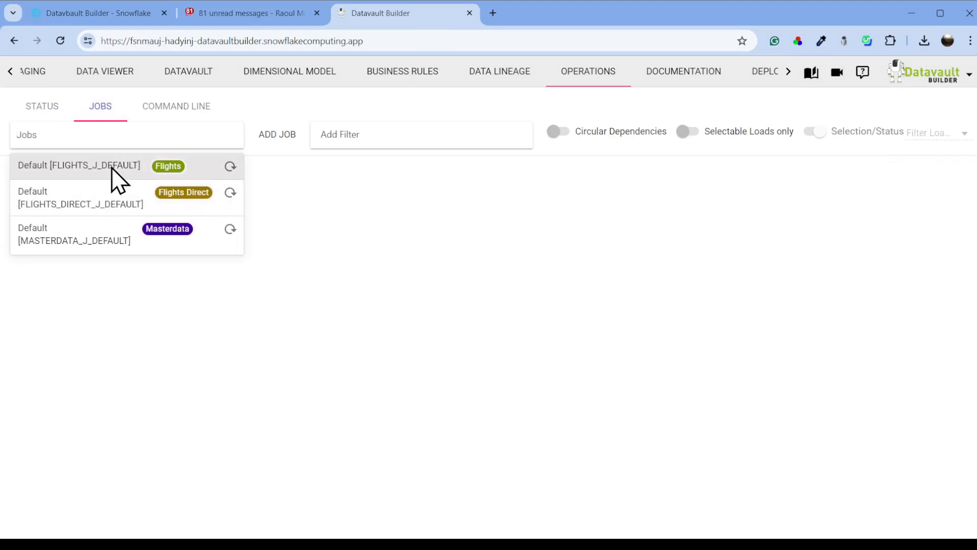
pyautogui.click(79, 165)
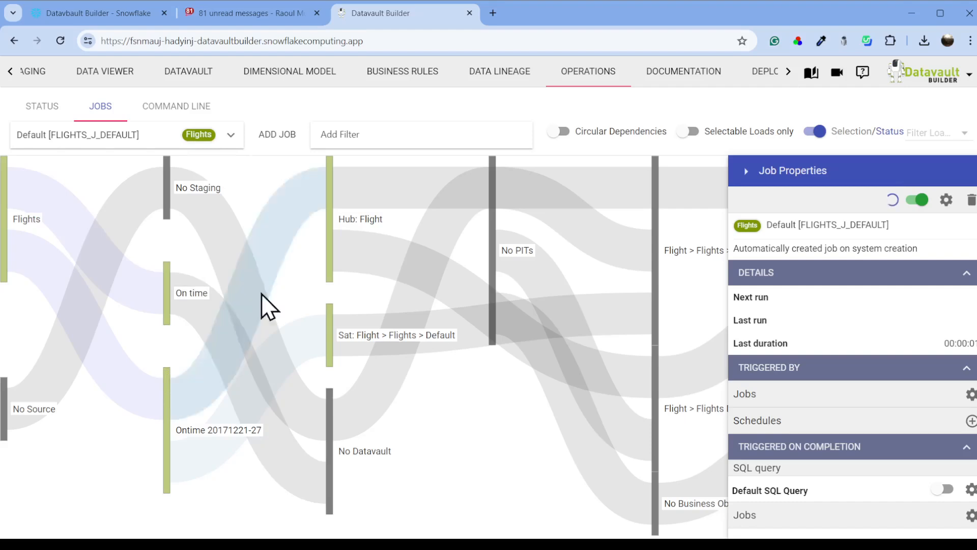
pyautogui.moveTo(334, 327)
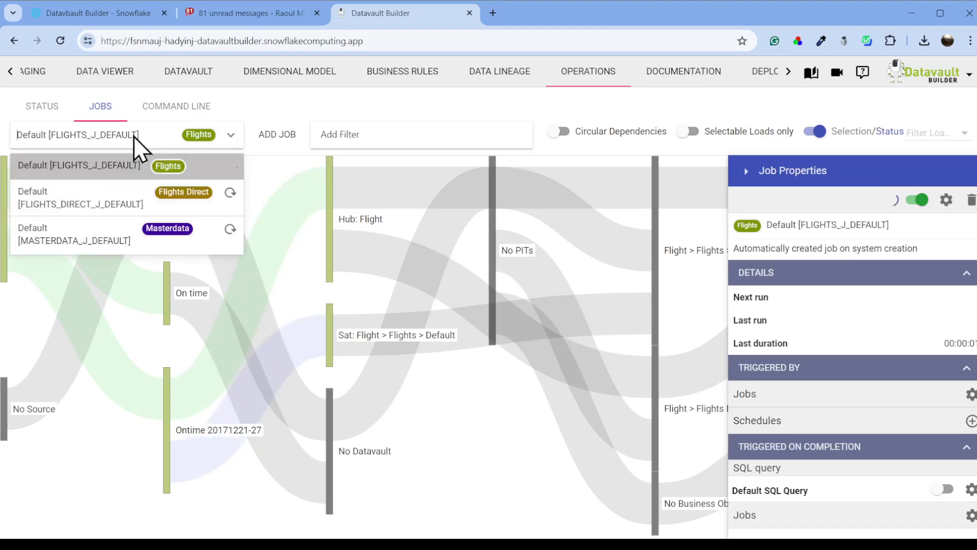
pyautogui.click(80, 197)
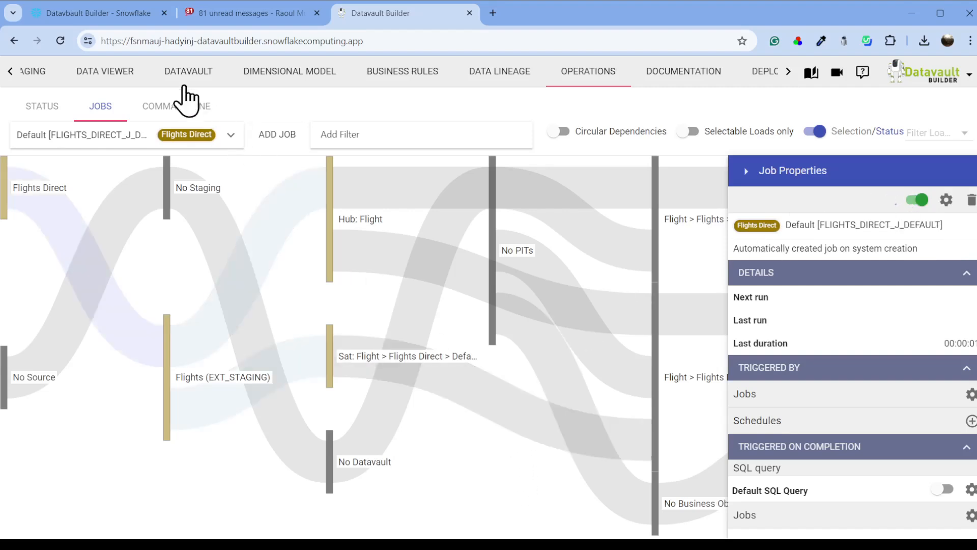
pyautogui.click(188, 72)
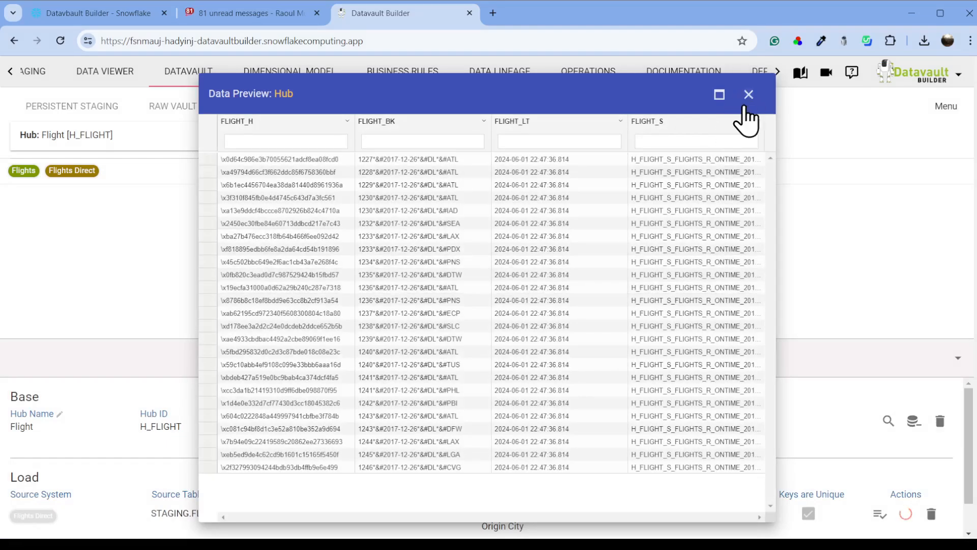
# Step: Close the Flight hub preview and preview the Flights satellite's loaded data
pyautogui.click(748, 94)
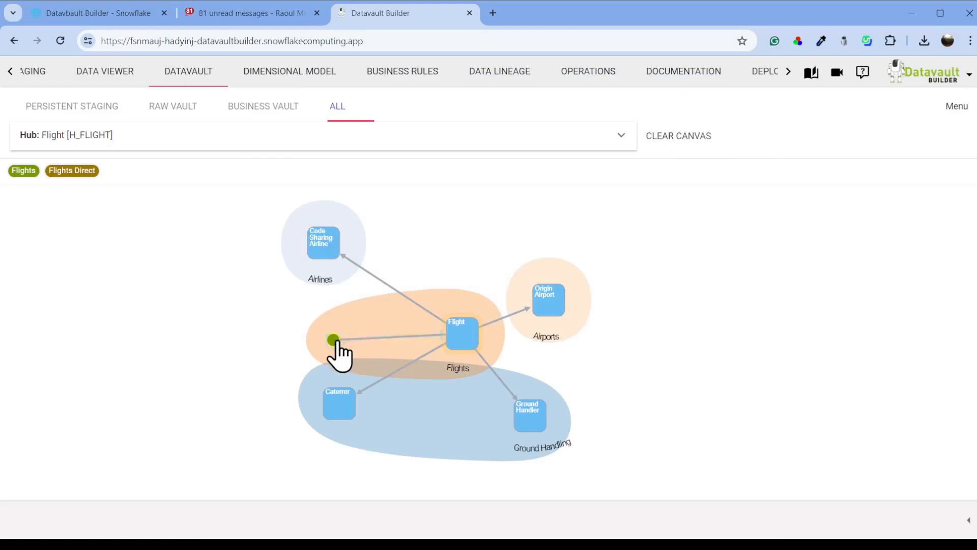
pyautogui.click(334, 340)
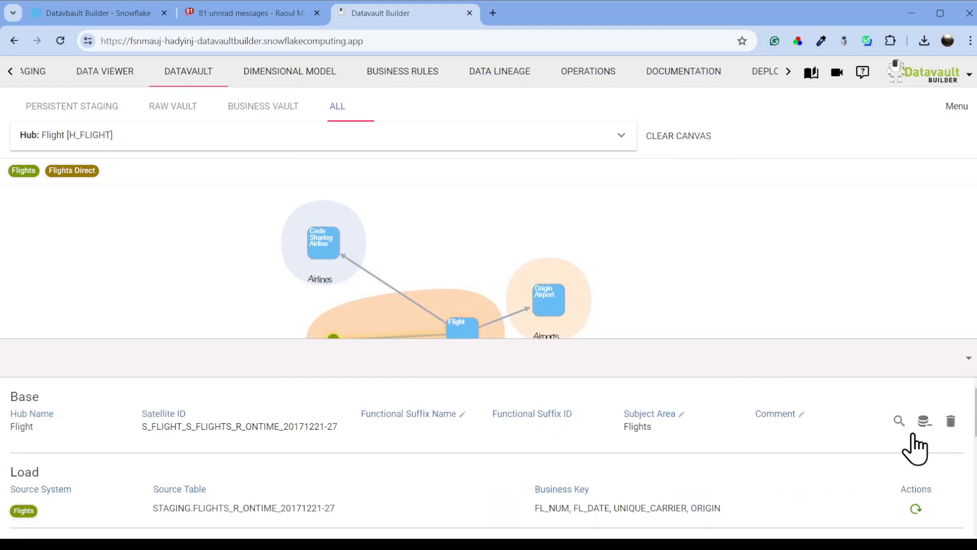
pyautogui.click(898, 420)
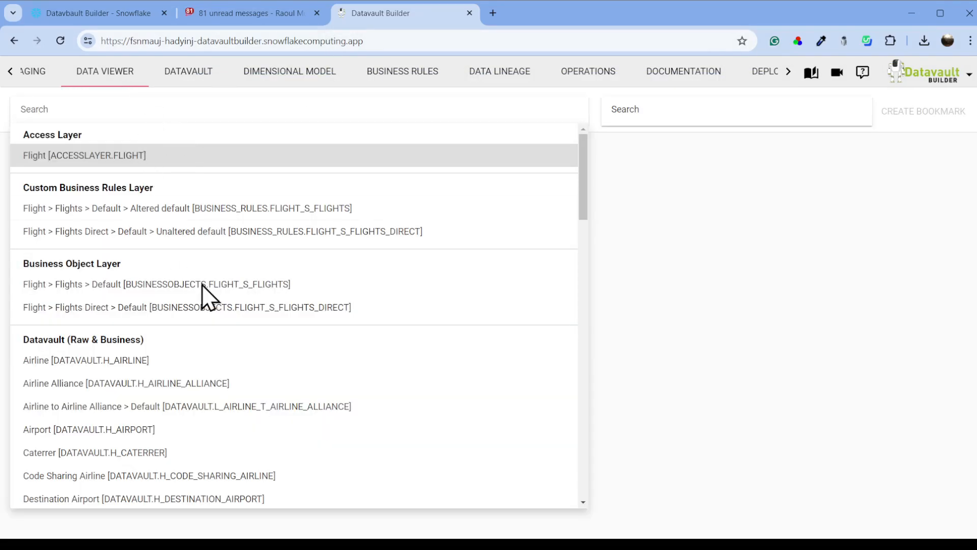
# Step: Chart On time staging record counts per CARRIER as a treemap, then view the Flight dimensional model
pyautogui.scroll(-3)
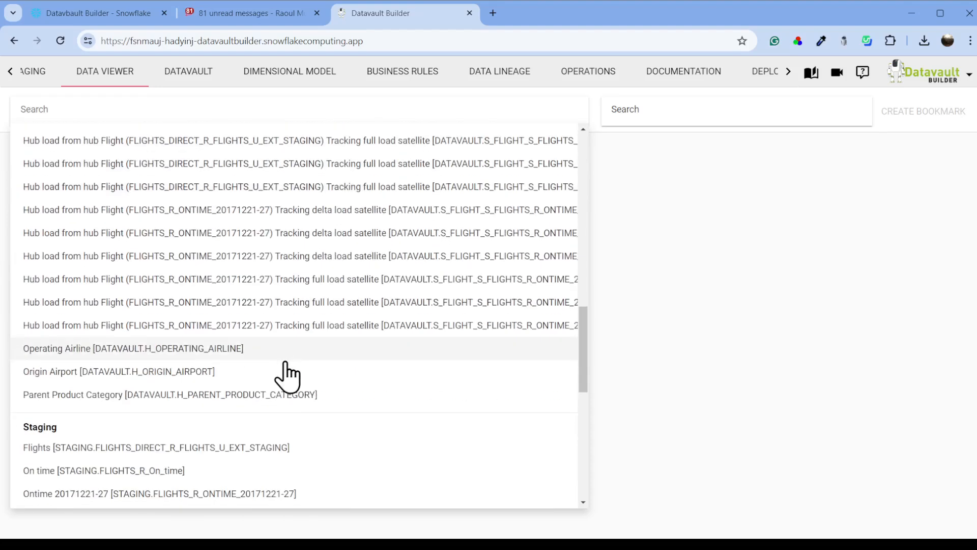
pyautogui.scroll(-3)
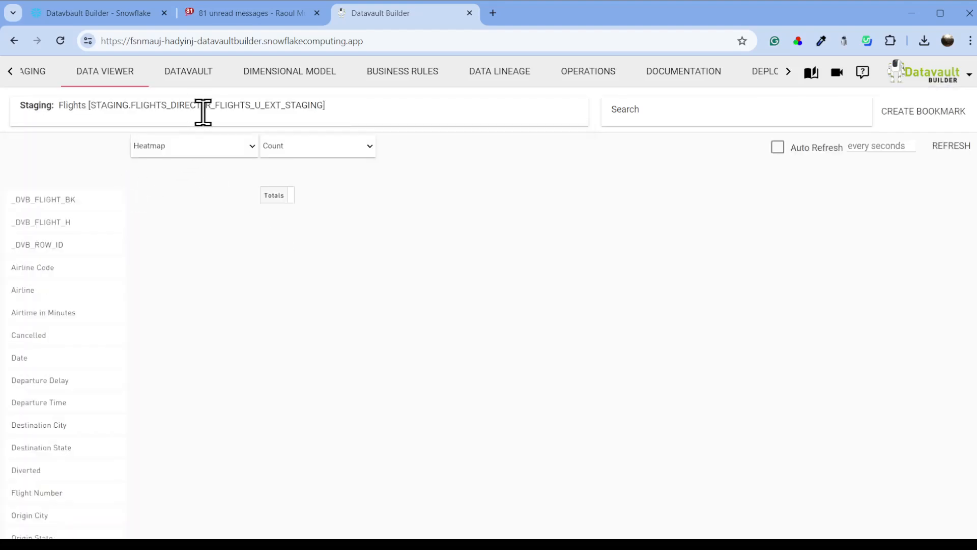
pyautogui.moveTo(33, 266); pyautogui.dragTo(187, 250)
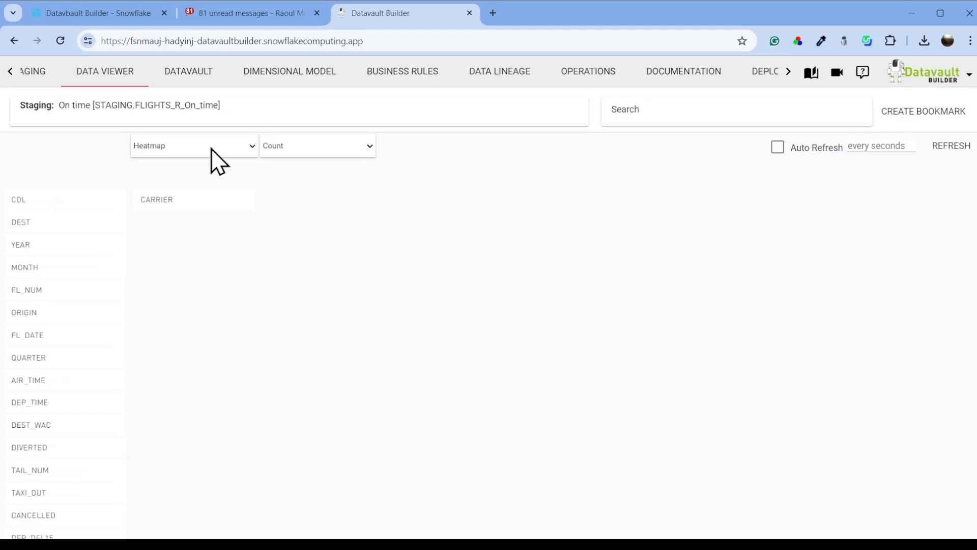
pyautogui.click(193, 145)
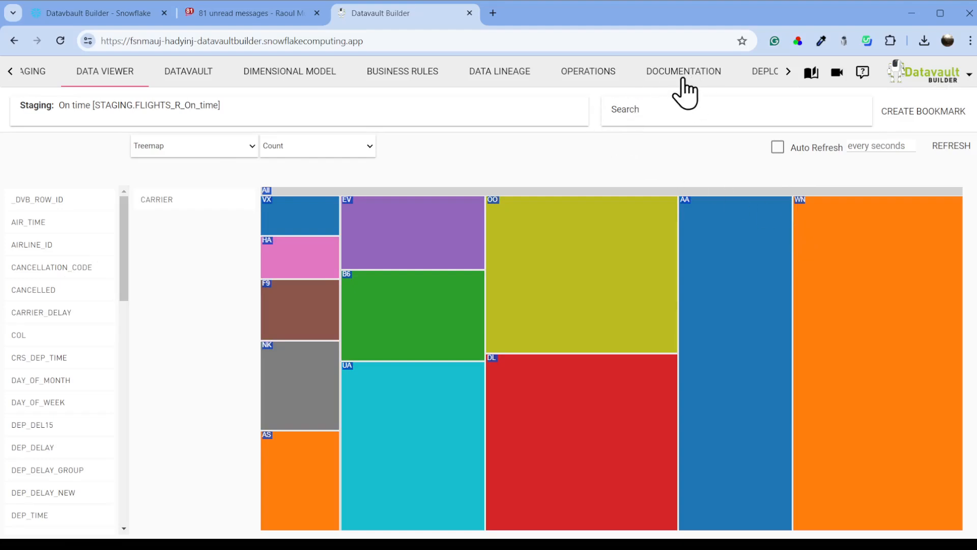
pyautogui.moveTo(327, 84)
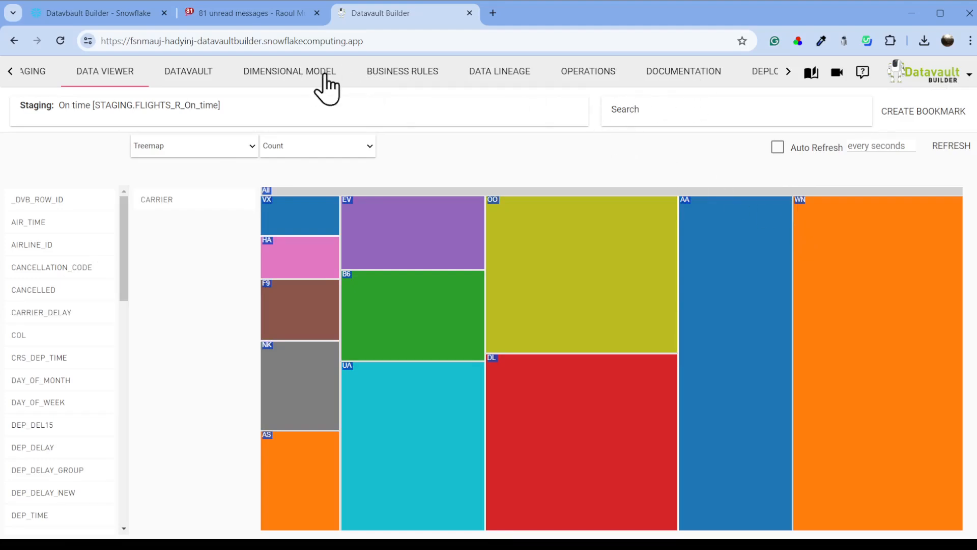
pyautogui.click(289, 71)
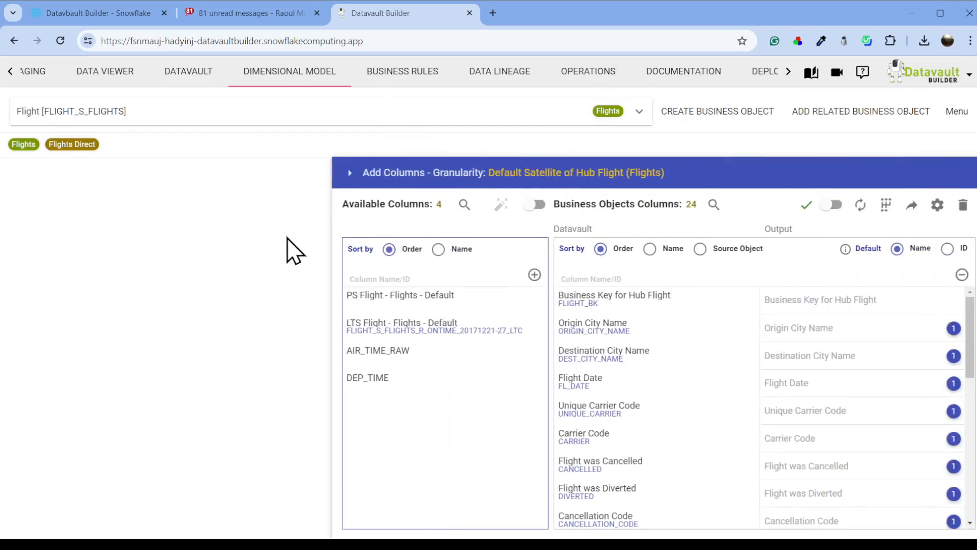
# Step: Enable Include in Accesslayer for the Altered default flights ruleset, then return to Datavault
pyautogui.click(886, 205)
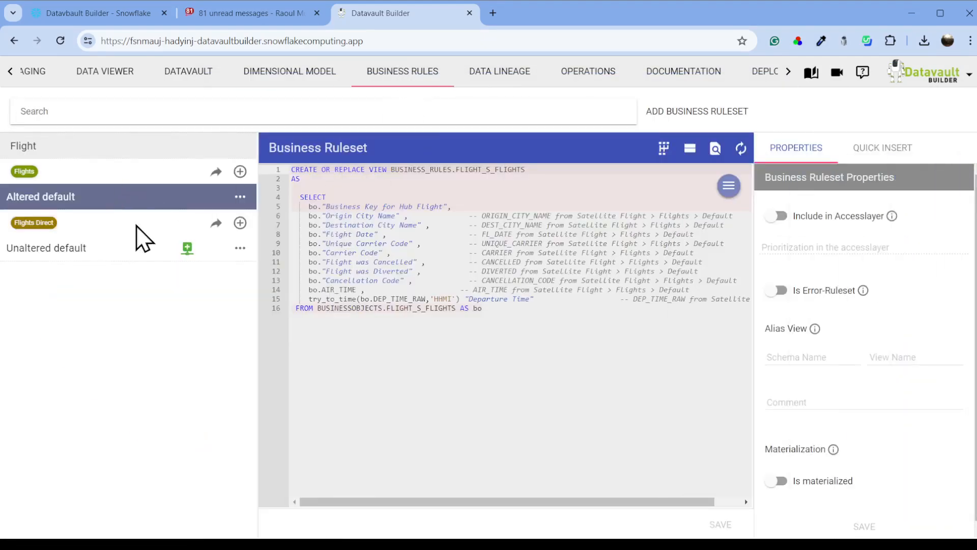
pyautogui.click(776, 216)
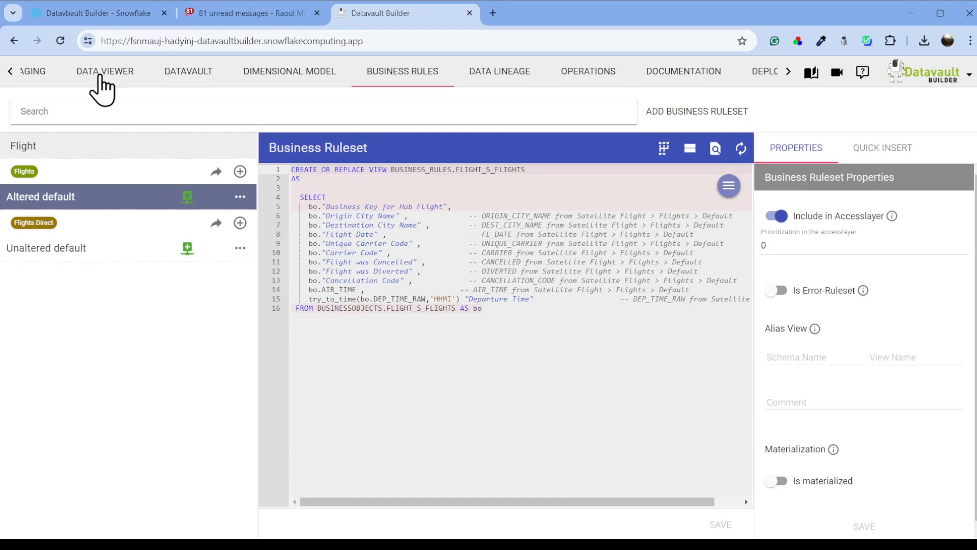
pyautogui.moveTo(772, 78)
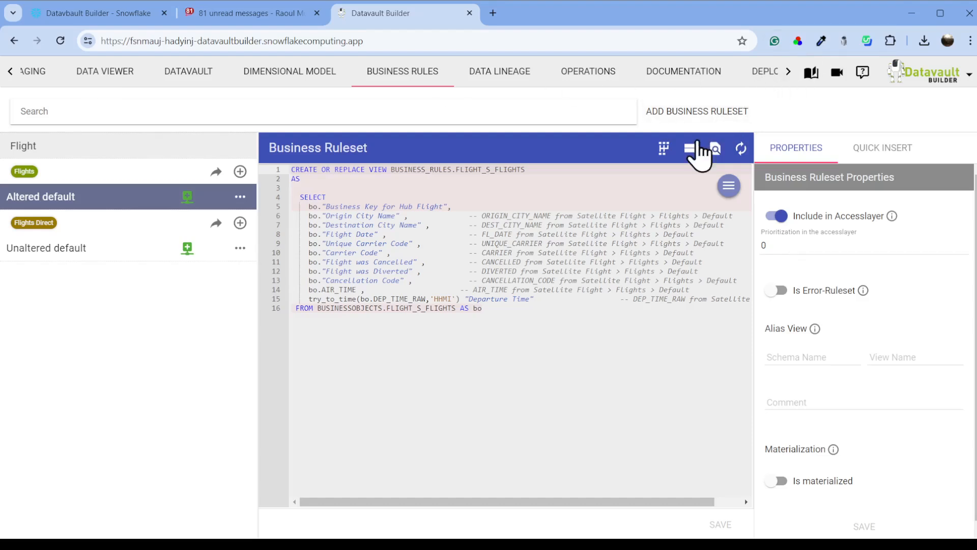
pyautogui.click(188, 71)
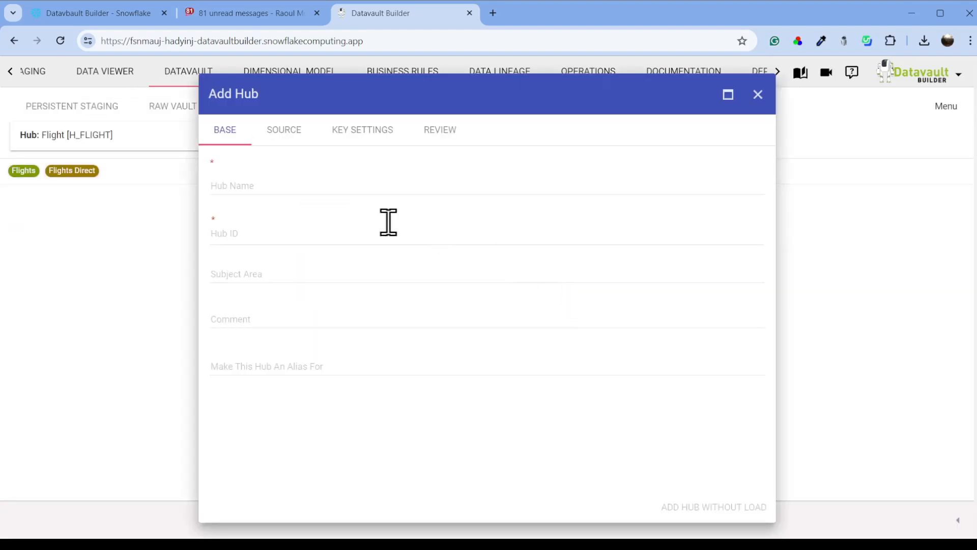
# Step: Add a hub named Snowparks (ID SNOWPARKS) without loading data
pyautogui.write('S')
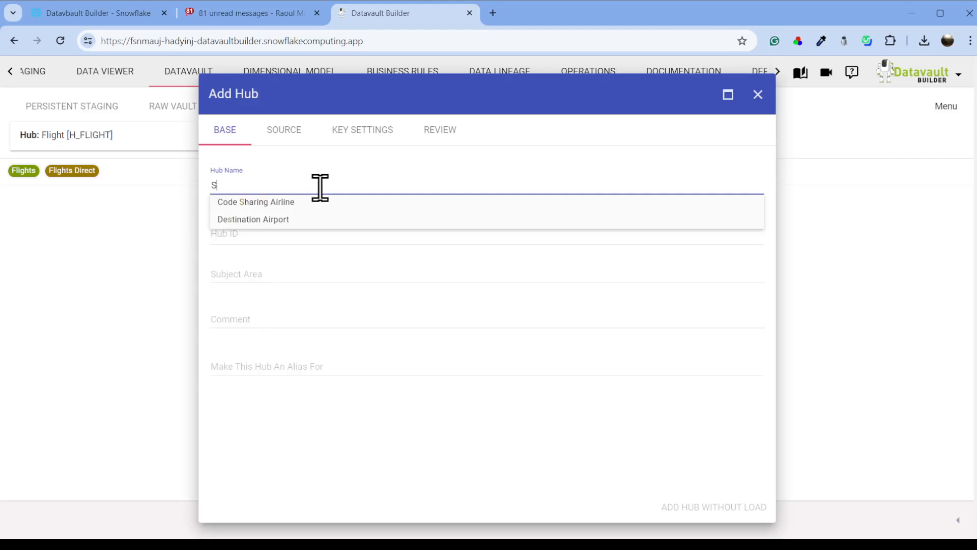
pyautogui.write('nowfpark')
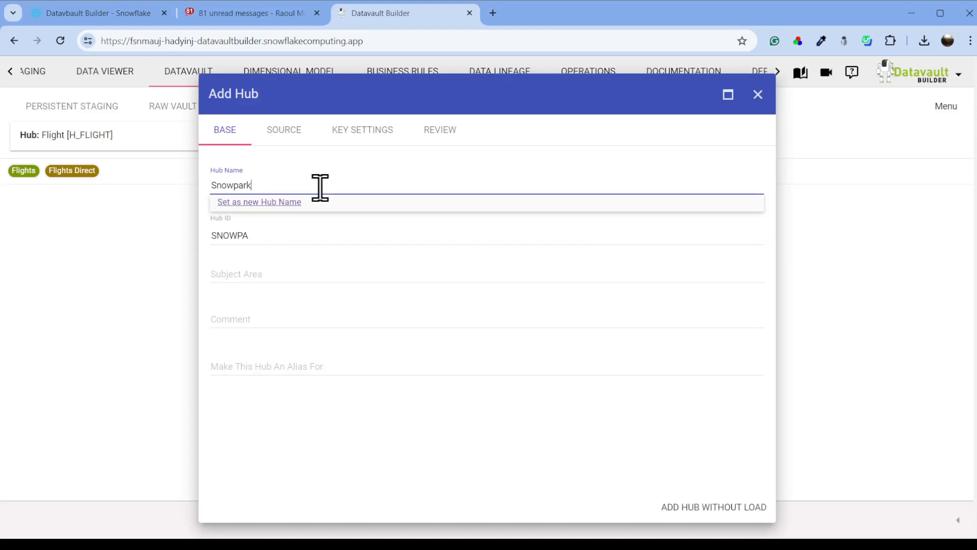
pyautogui.write('s')
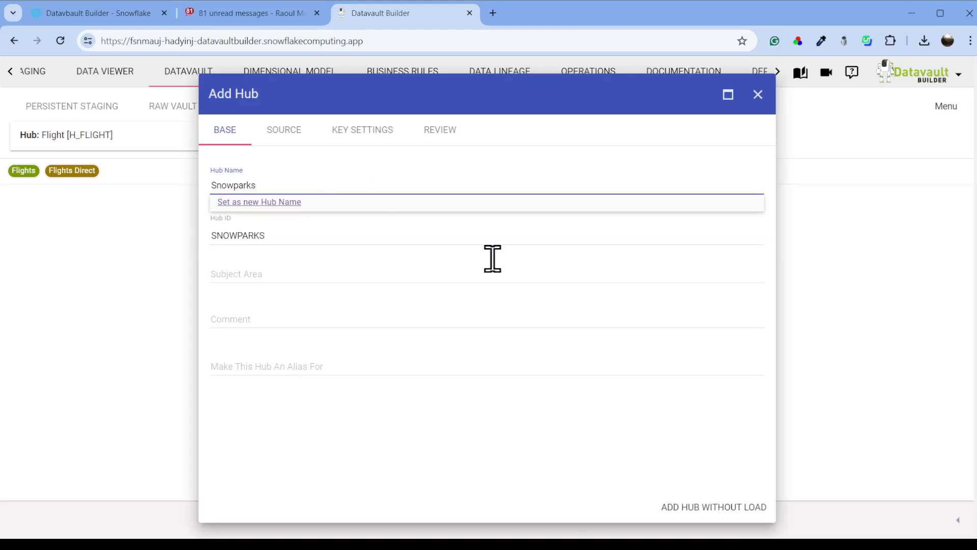
pyautogui.click(758, 95)
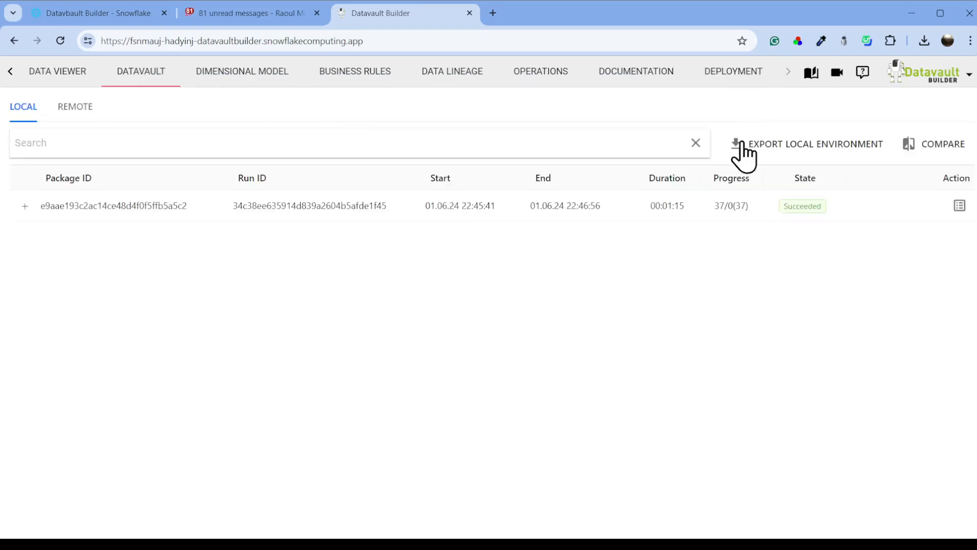
# Step: Compare local against GIT, filter to changed objects, deselect Altered default, and start a commit
pyautogui.click(943, 144)
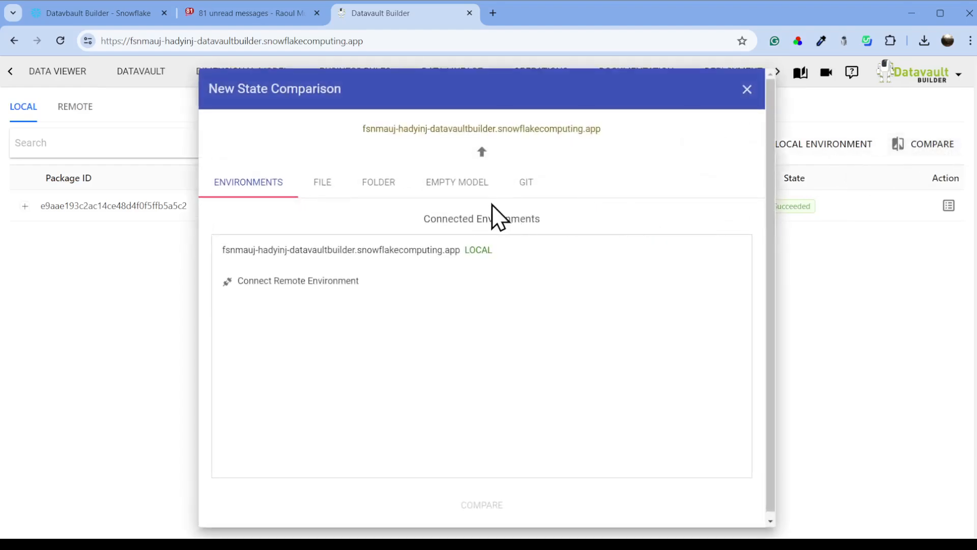
pyautogui.click(525, 182)
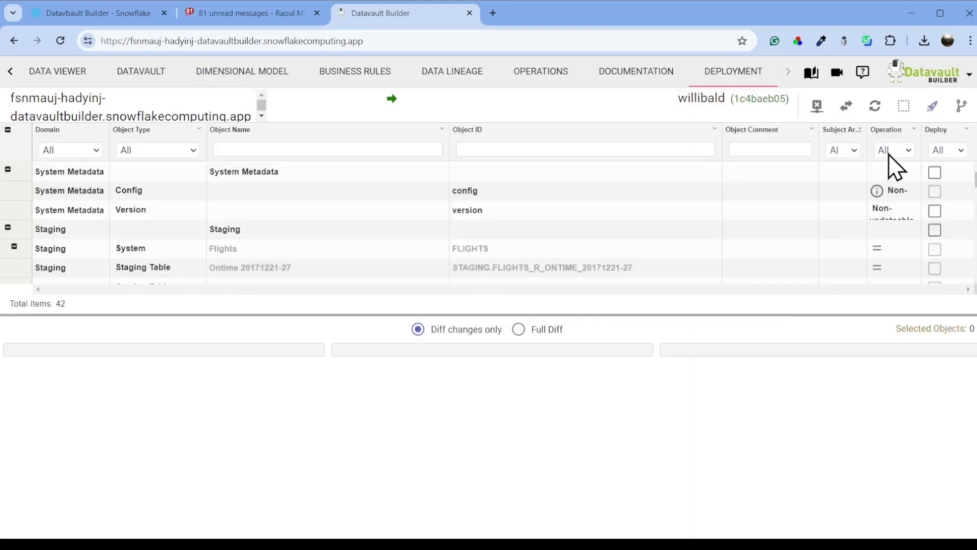
pyautogui.click(893, 150)
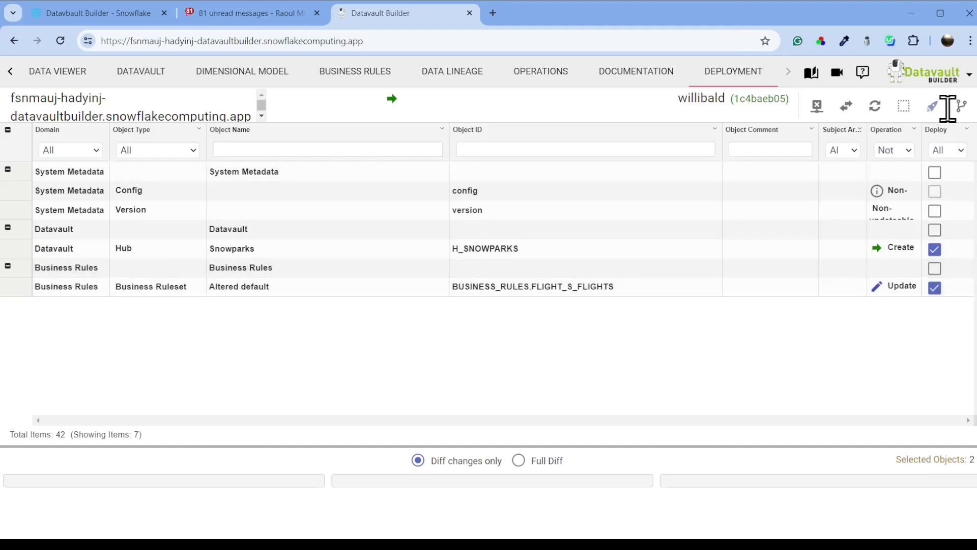
pyautogui.click(934, 286)
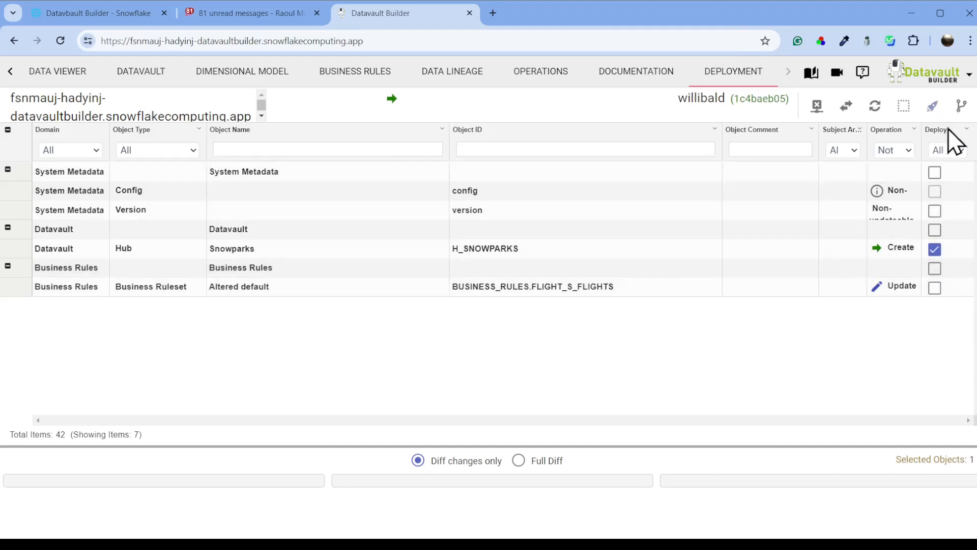
pyautogui.click(961, 105)
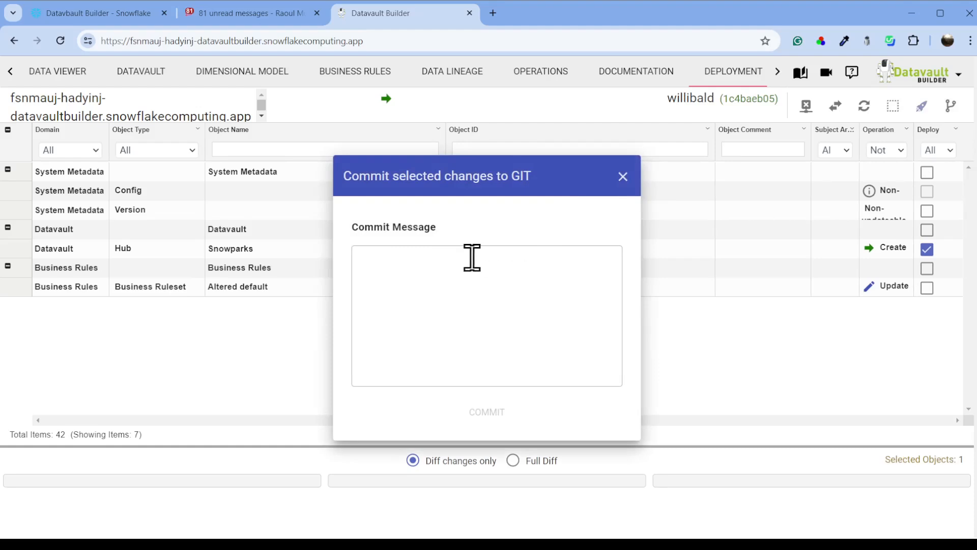
# Step: Commit the Snowparks hub with message 'New Hub' and close the success confirmation
pyautogui.write('N')
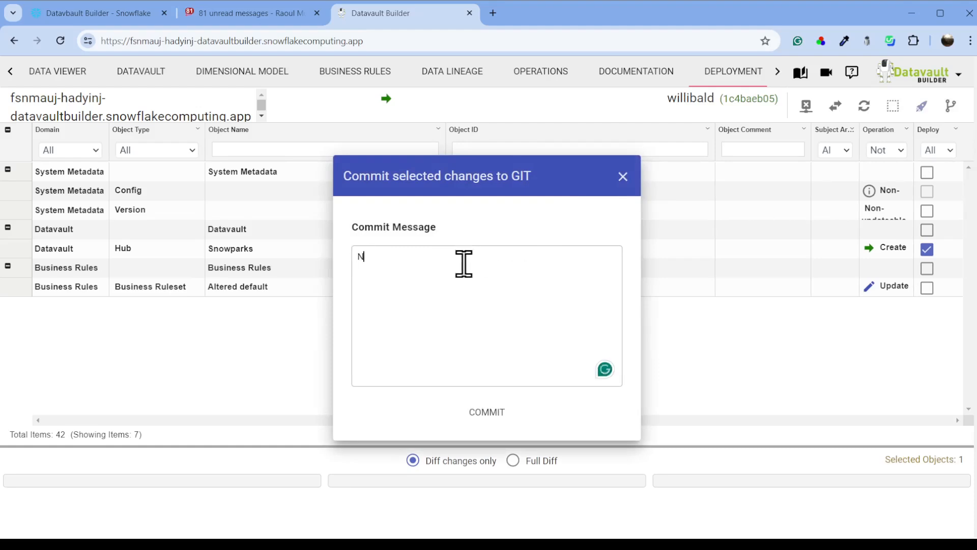
pyautogui.write('ew Hub')
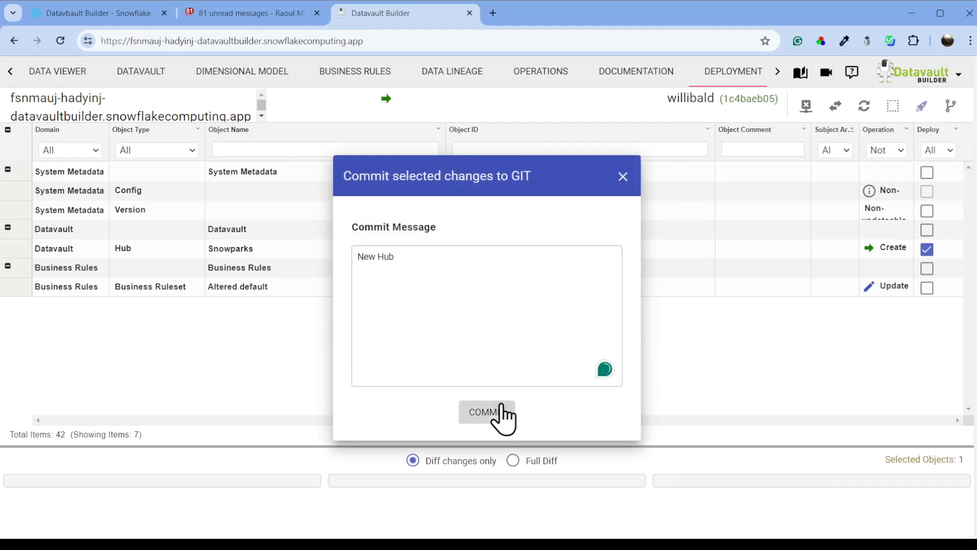
pyautogui.click(486, 411)
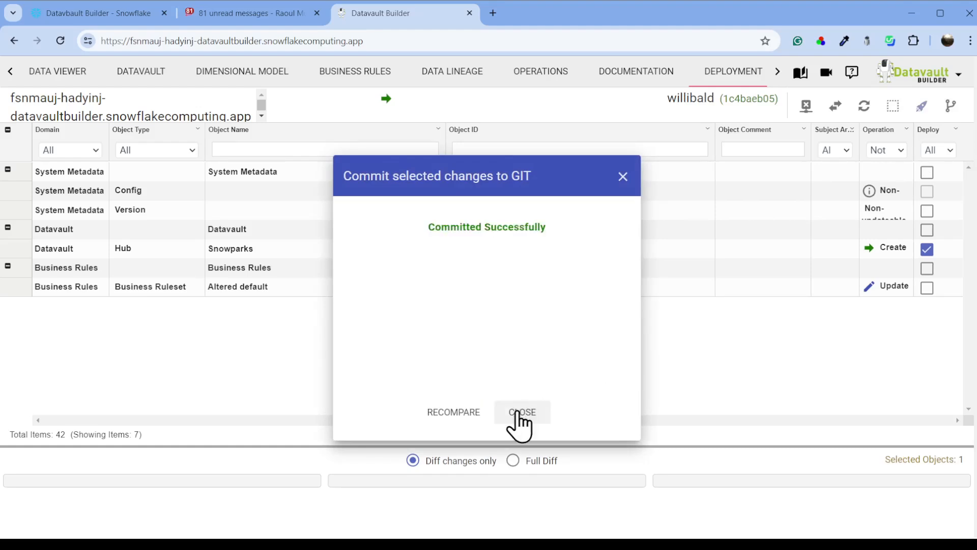
pyautogui.click(521, 411)
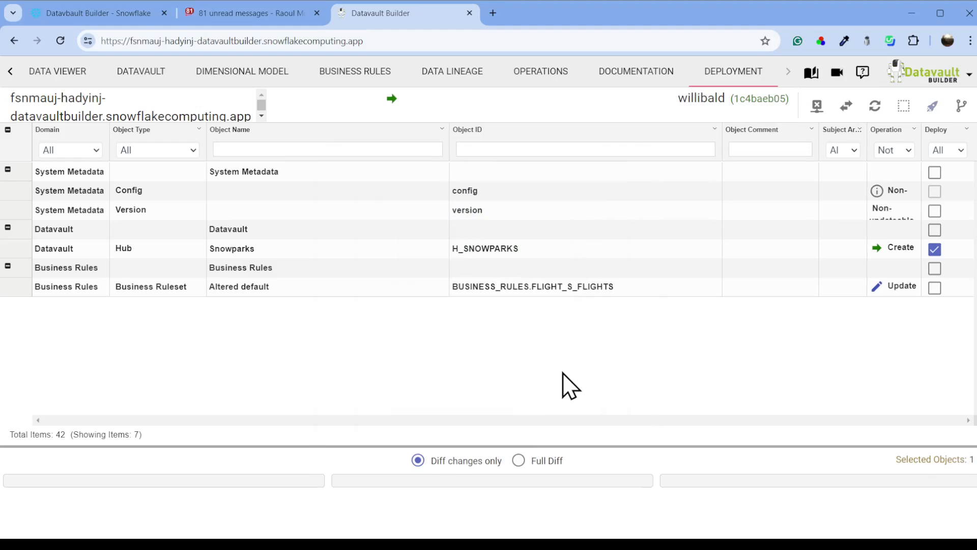
pyautogui.moveTo(572, 371)
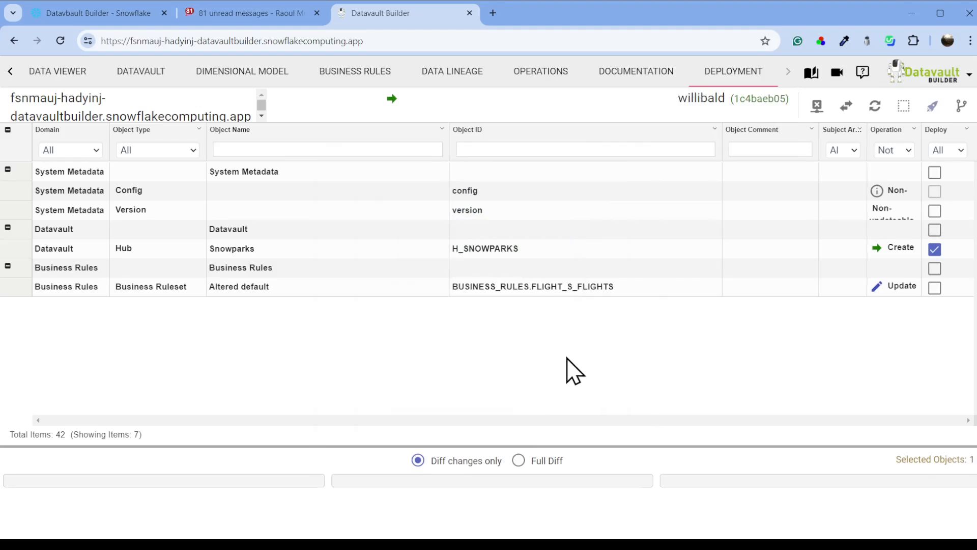
pyautogui.moveTo(567, 364)
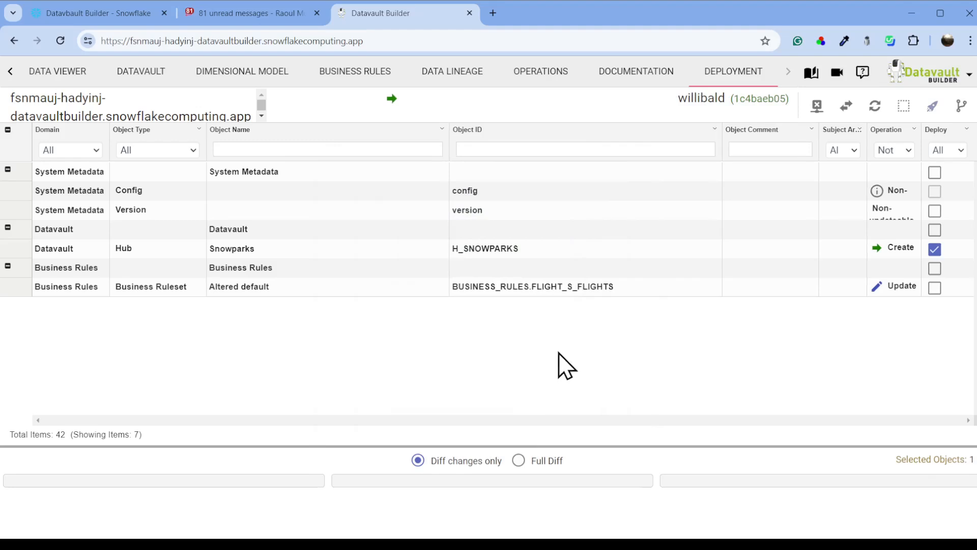